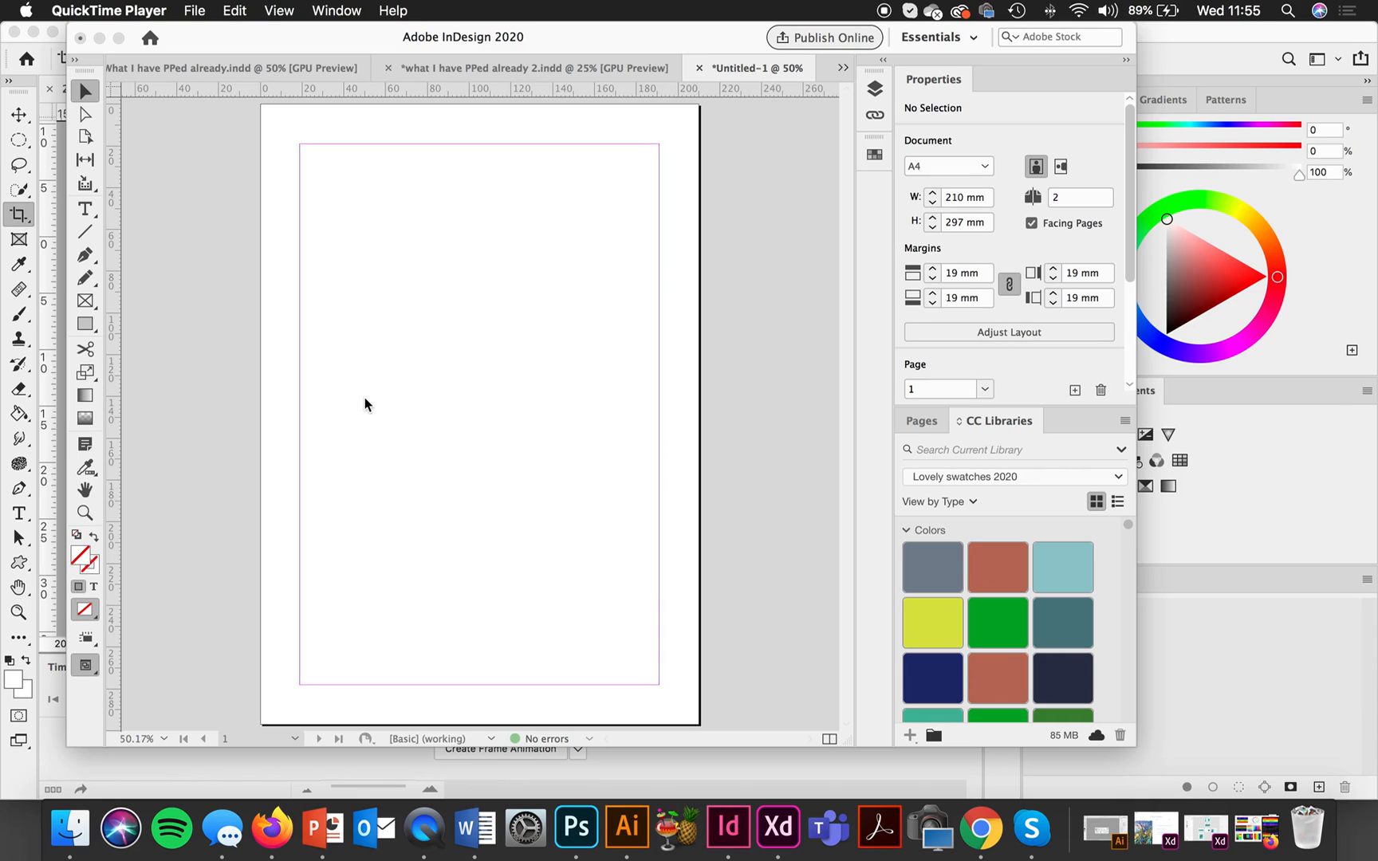
mouse_move(370, 407)
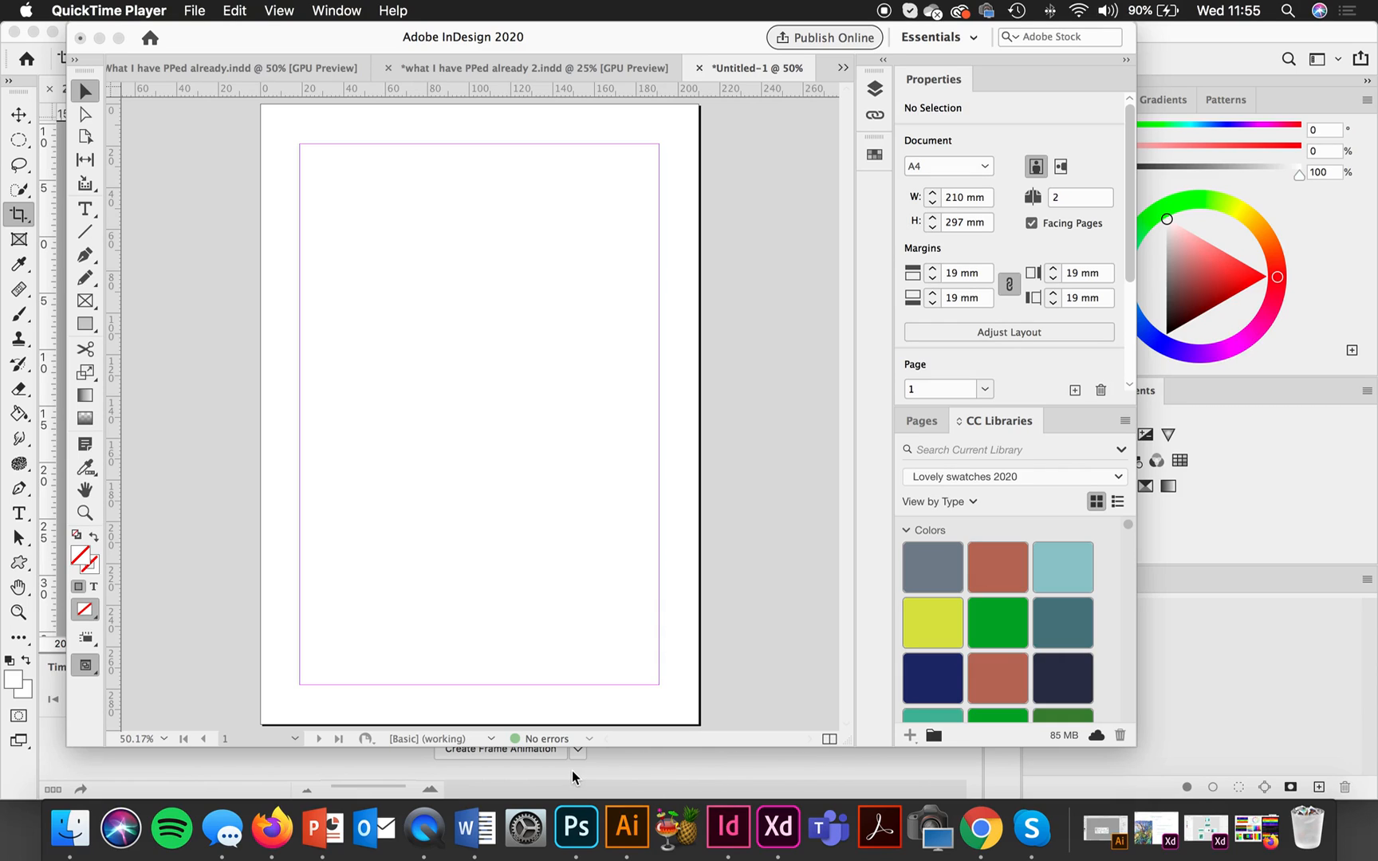
mouse_move(576, 828)
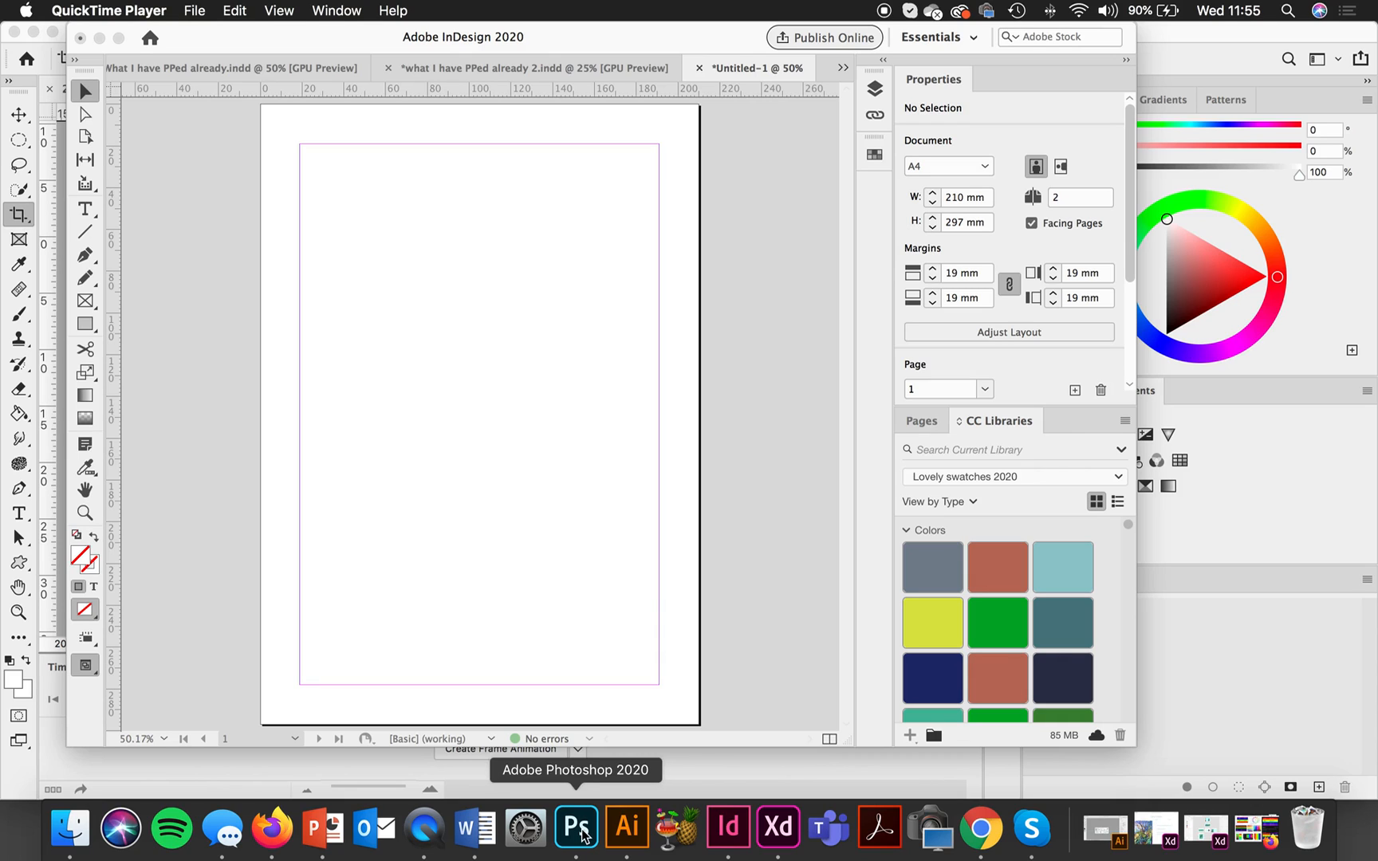
Step: Switch to Photoshop and enable Proof Colors so the chart previews in duller CMYK
left_click(576, 828)
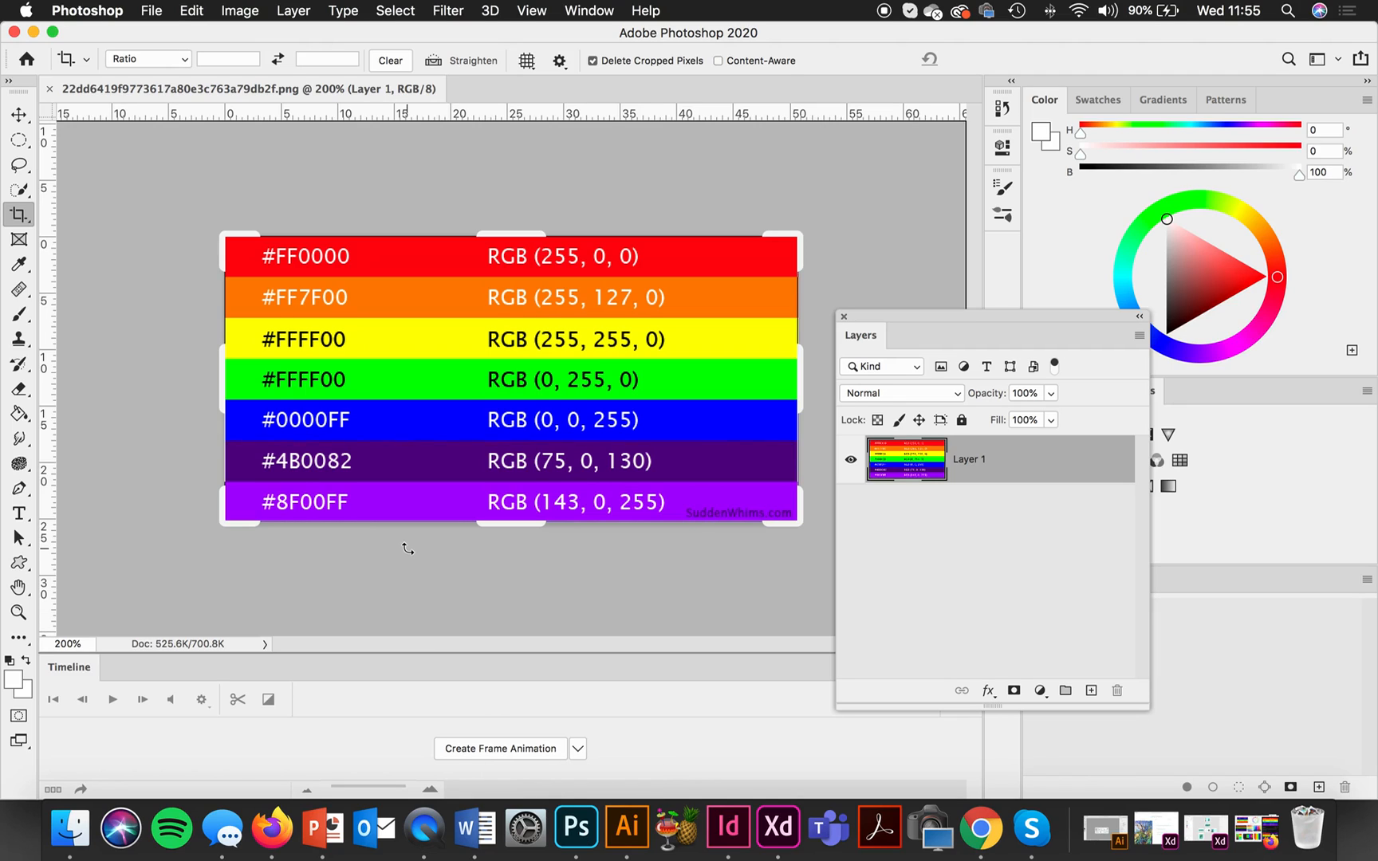
mouse_move(356, 486)
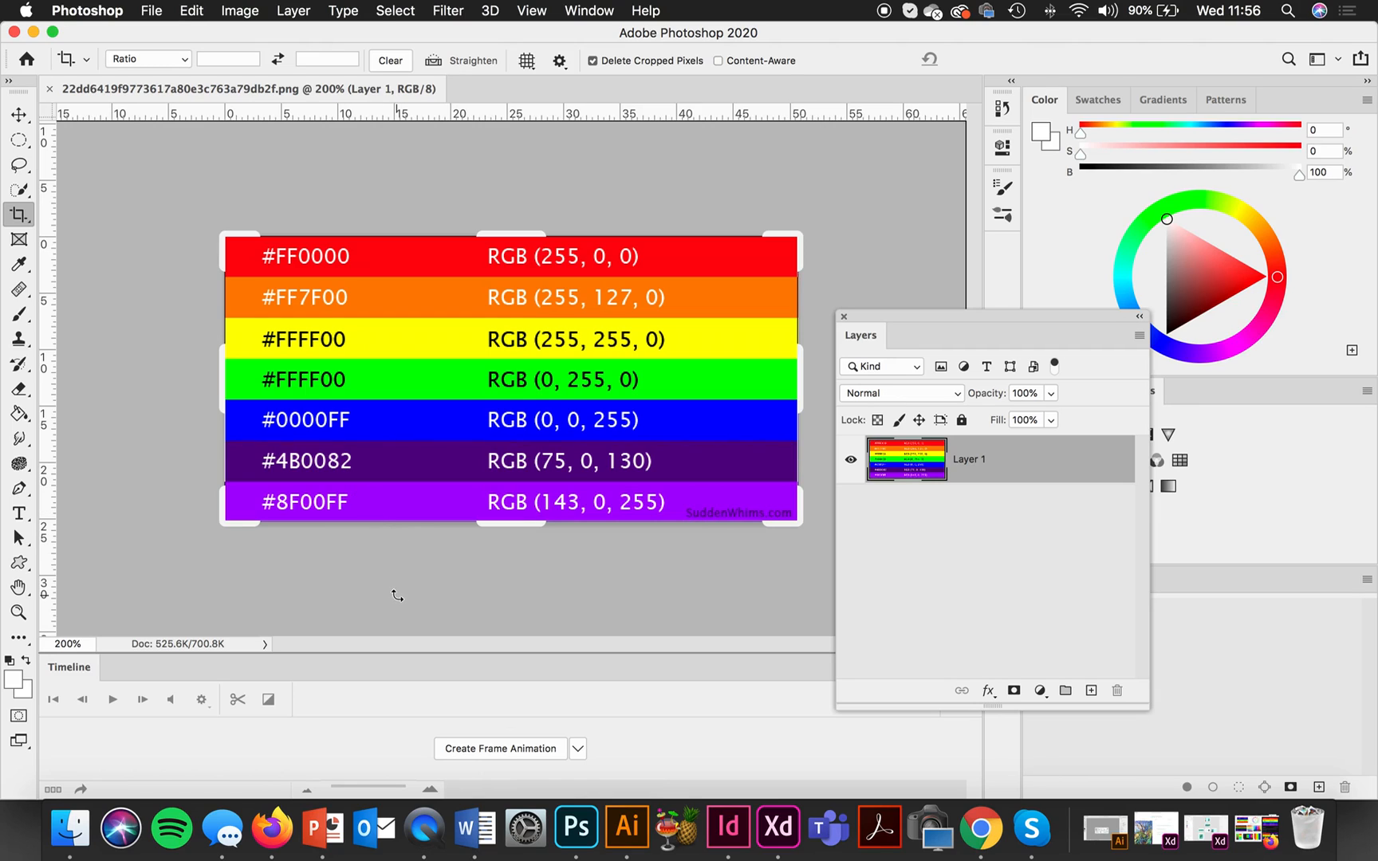
mouse_move(322, 774)
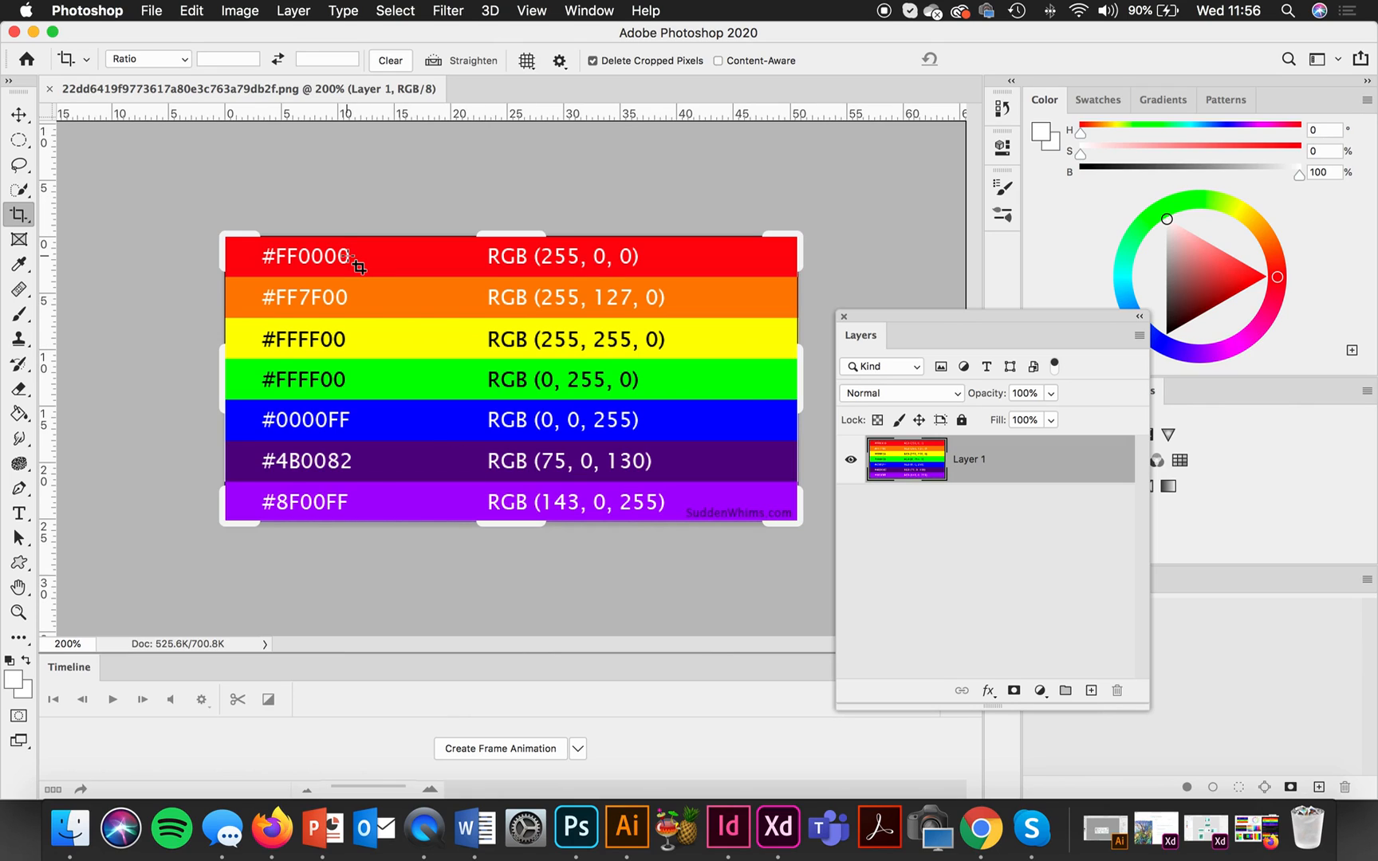
left_click(531, 11)
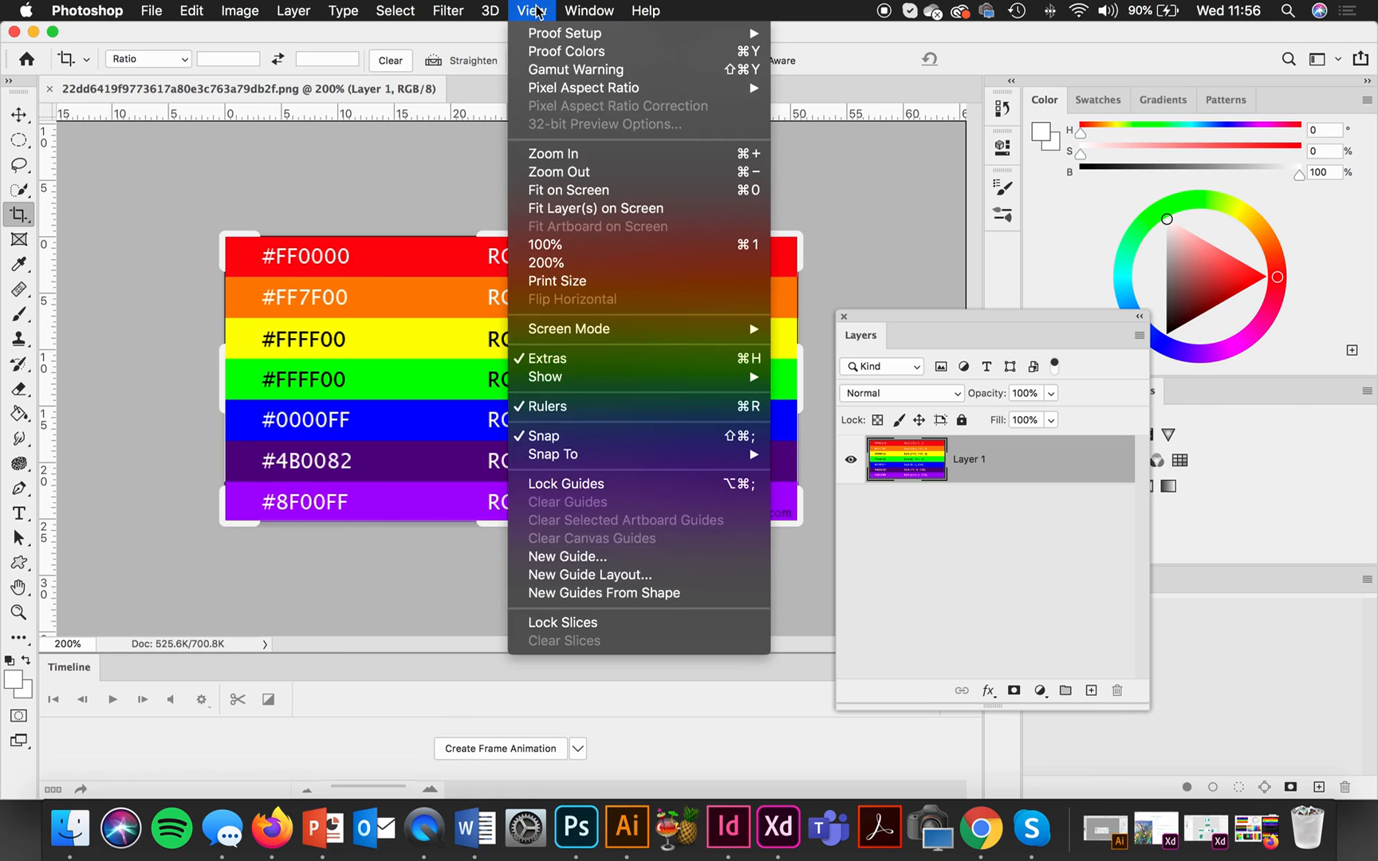
mouse_move(565, 31)
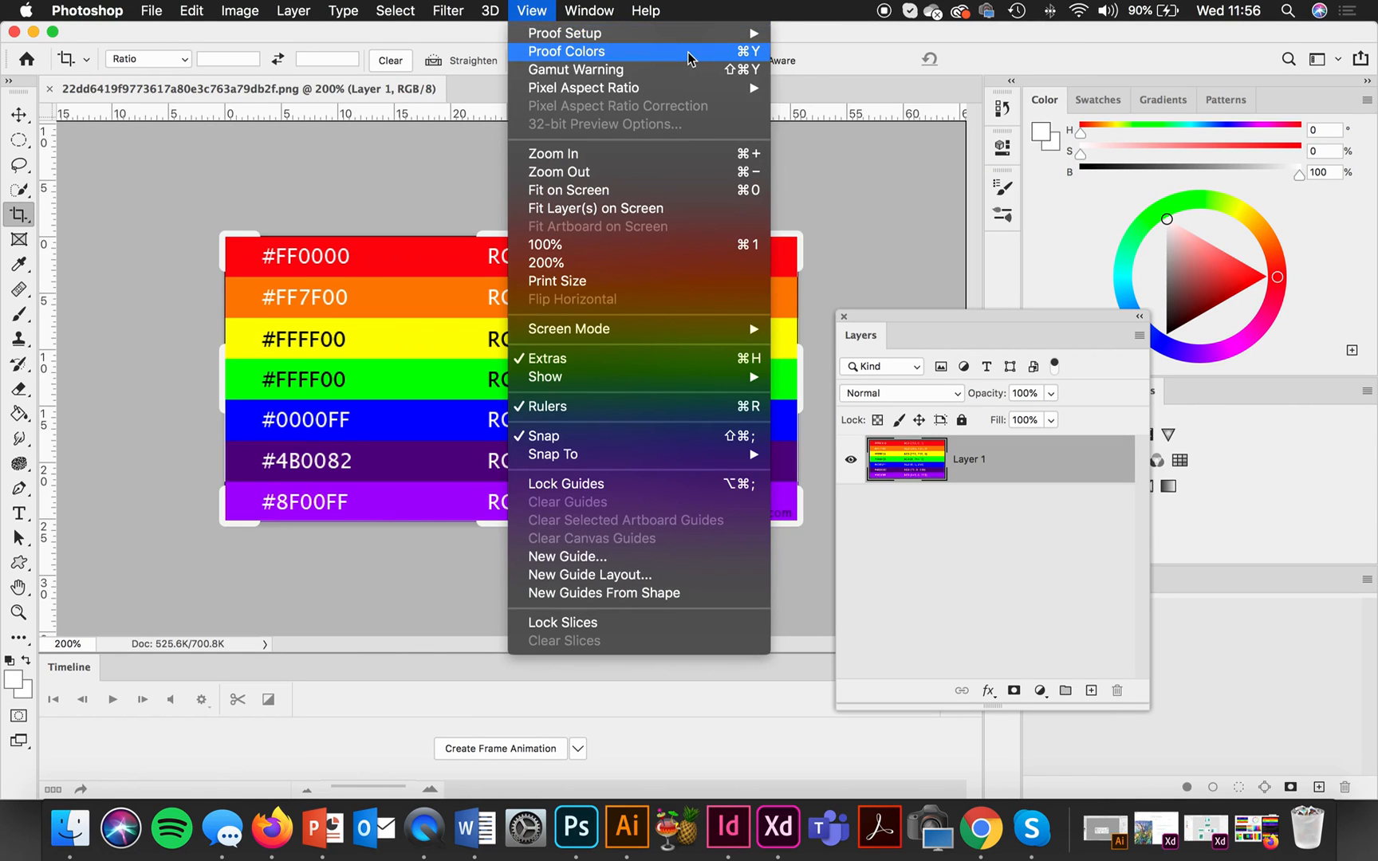
left_click(566, 51)
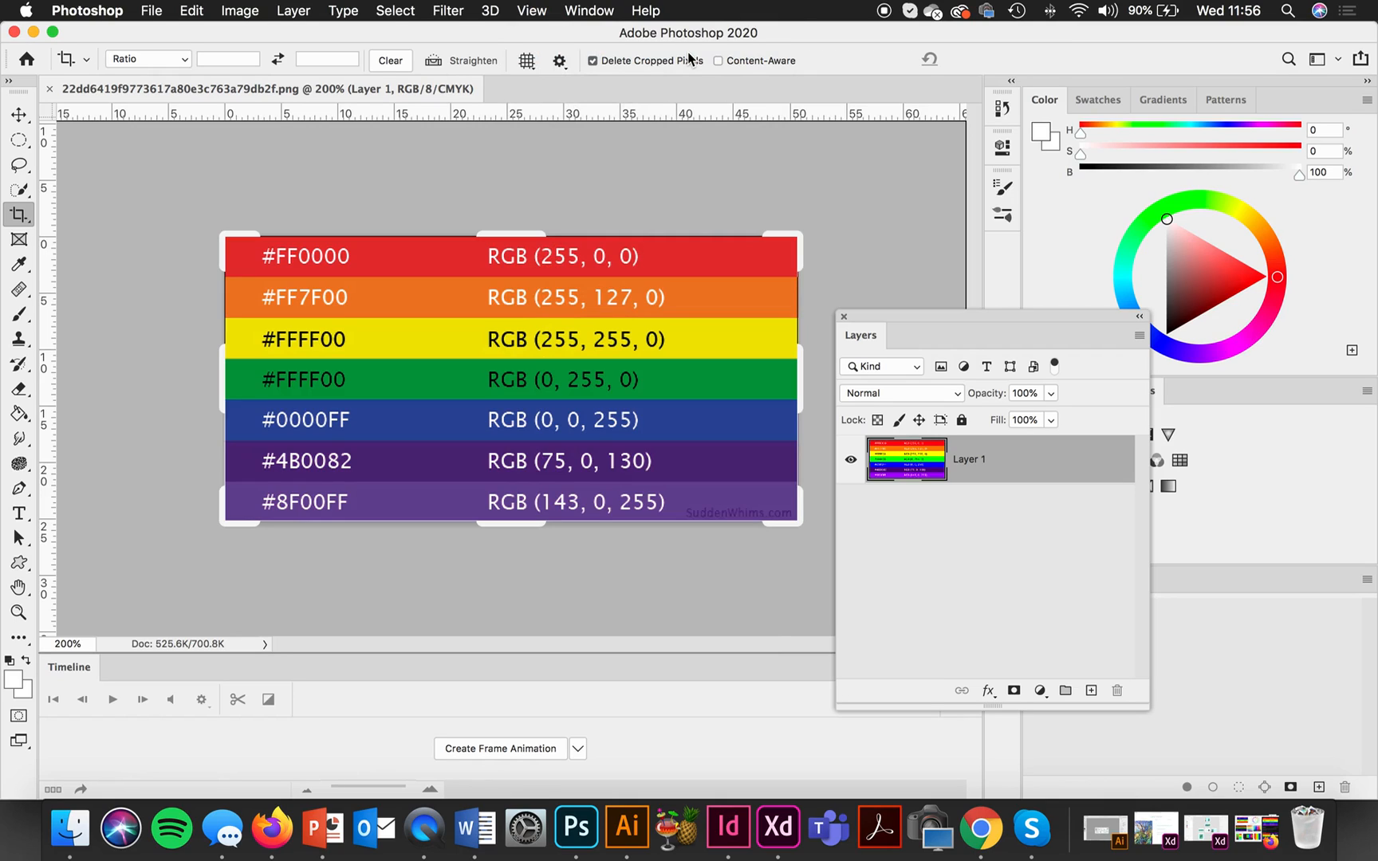
left_click(191, 12)
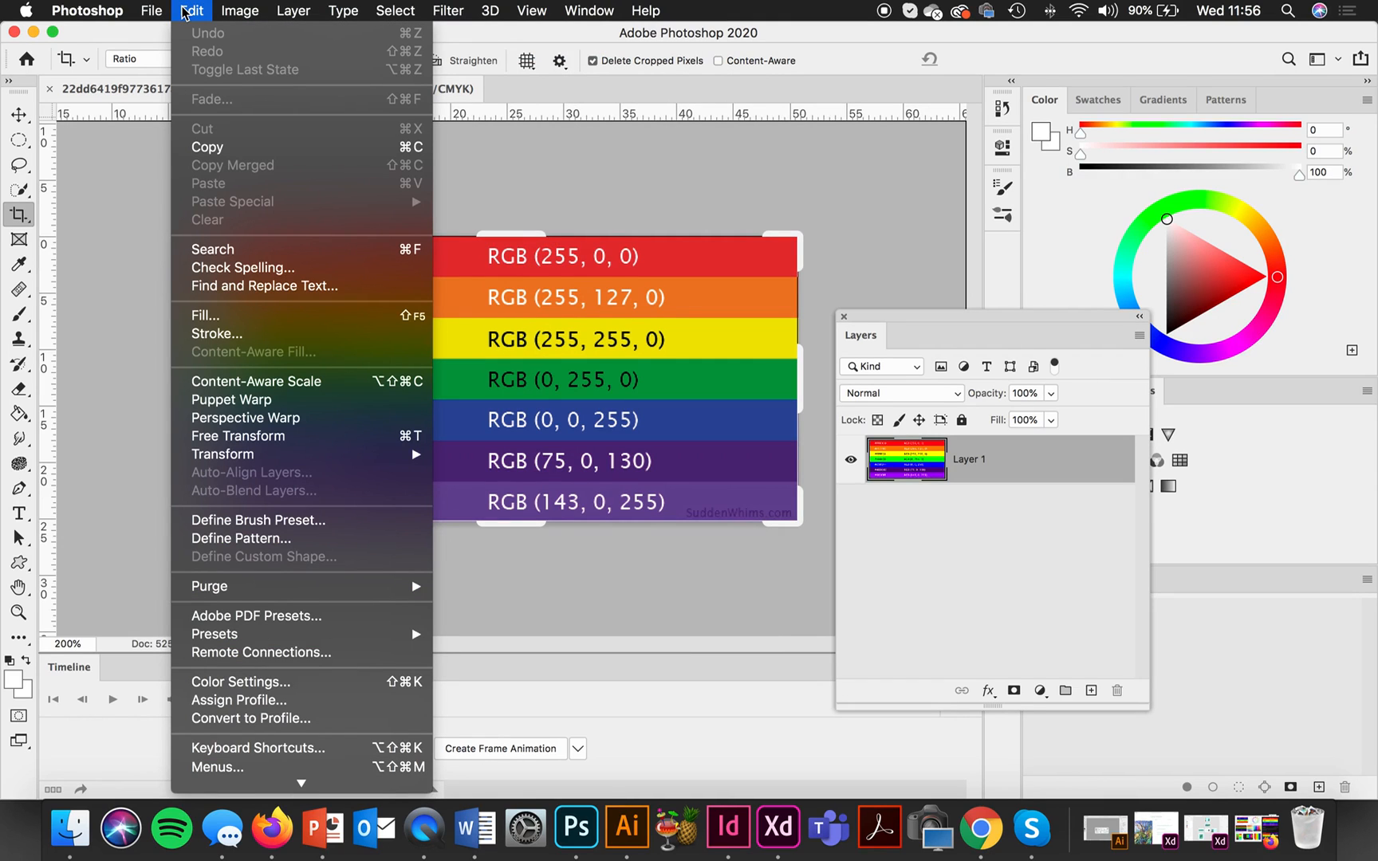
mouse_move(255, 571)
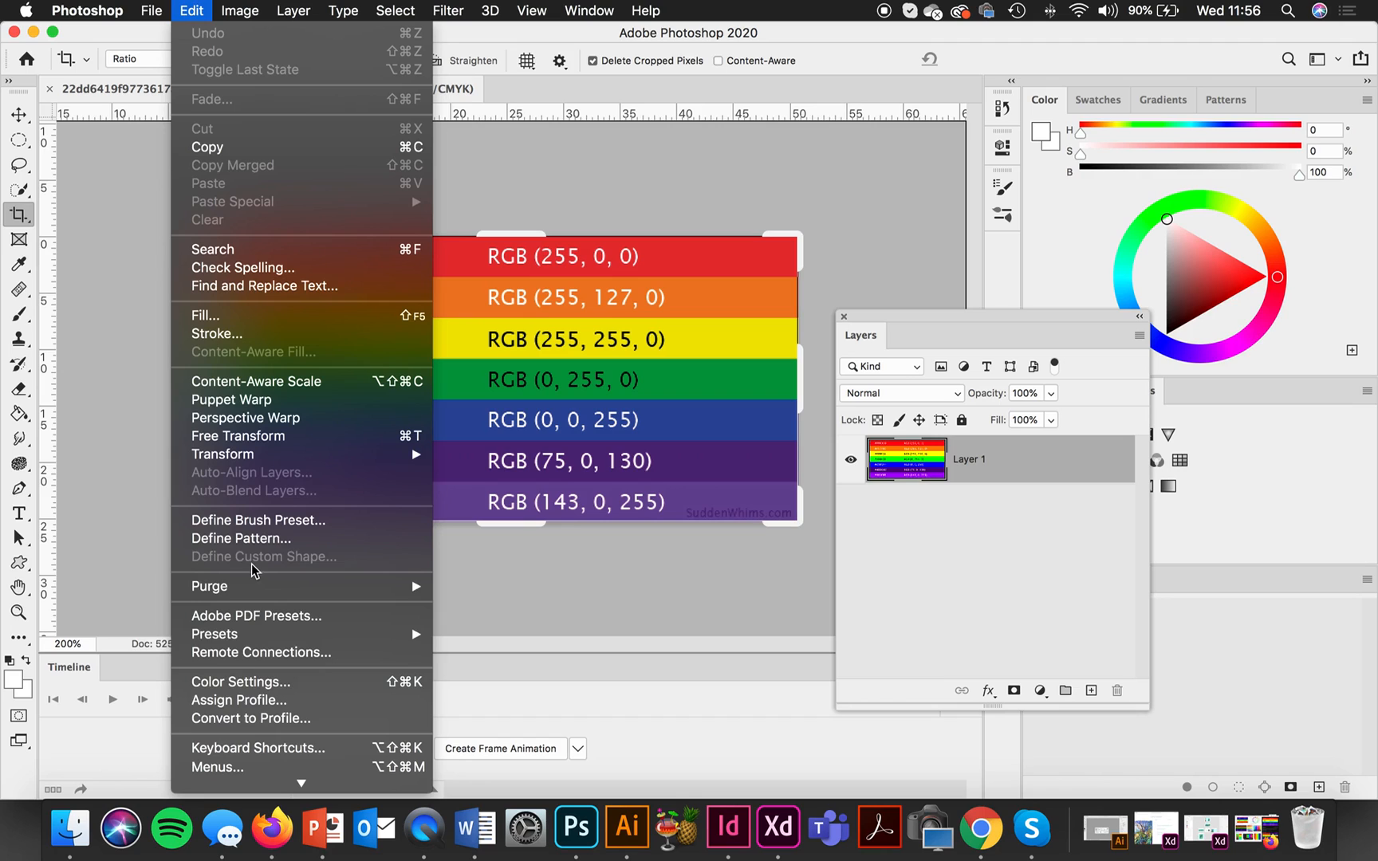
left_click(239, 682)
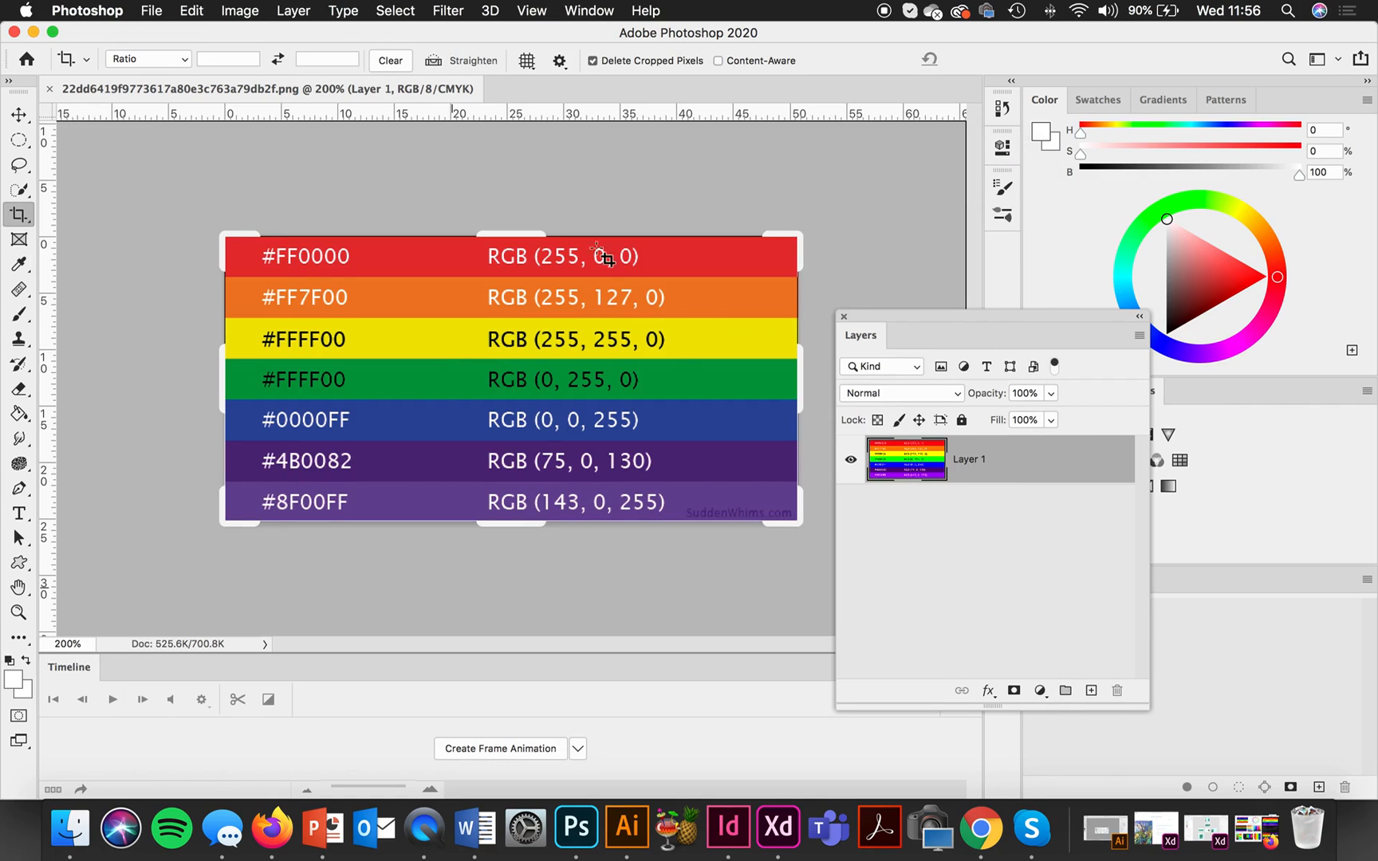
mouse_move(673, 356)
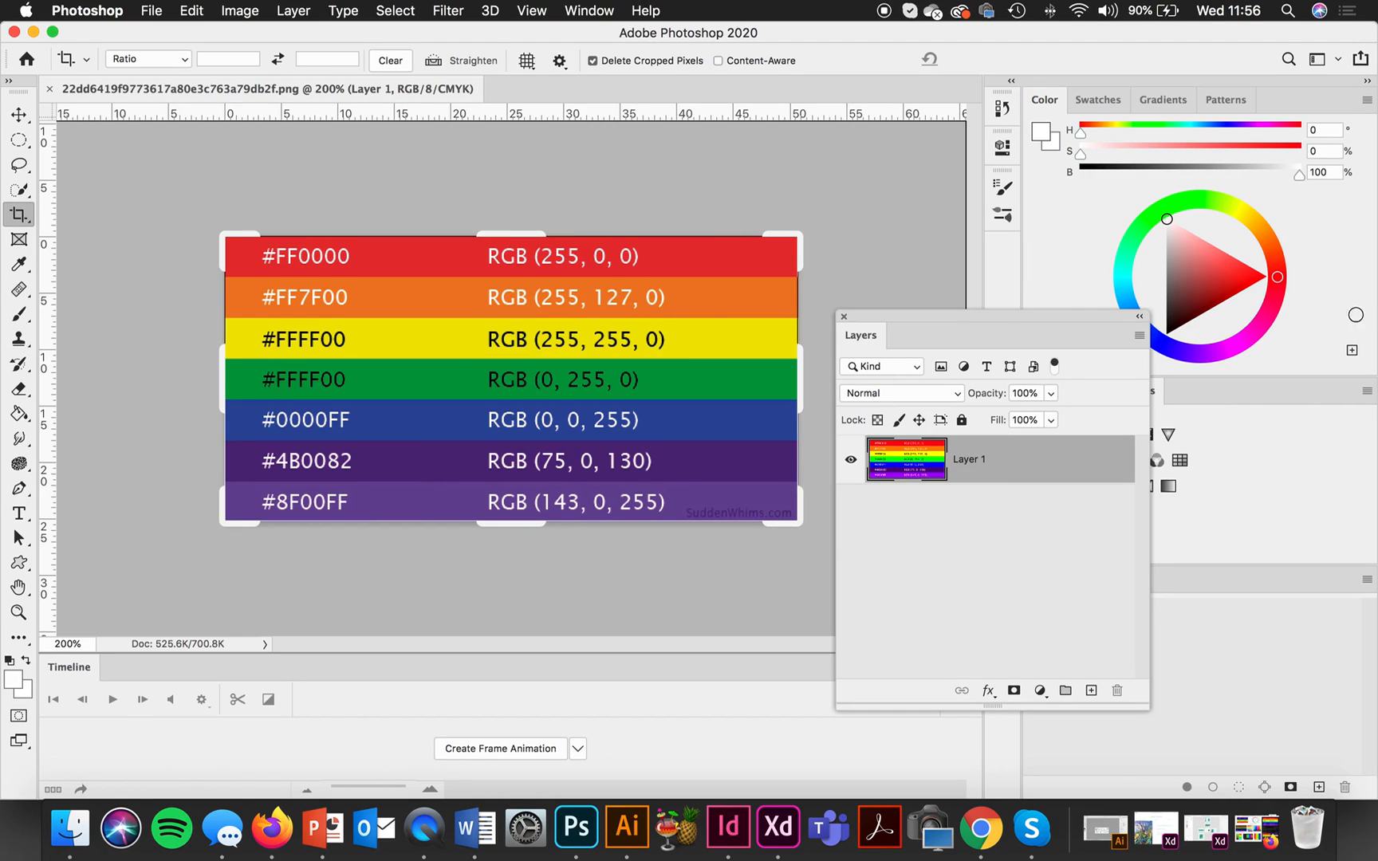
left_click(589, 11)
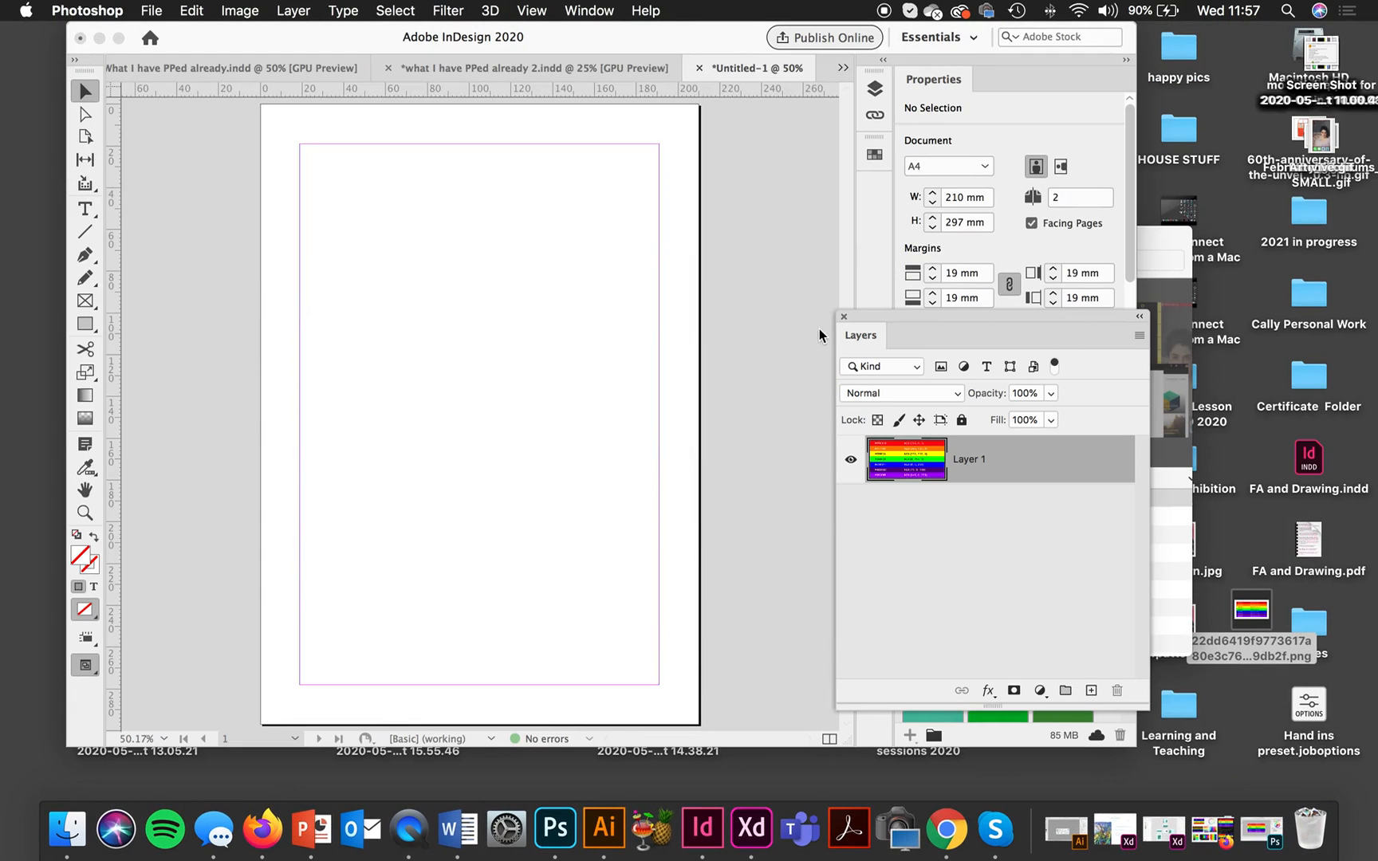
mouse_move(1251, 471)
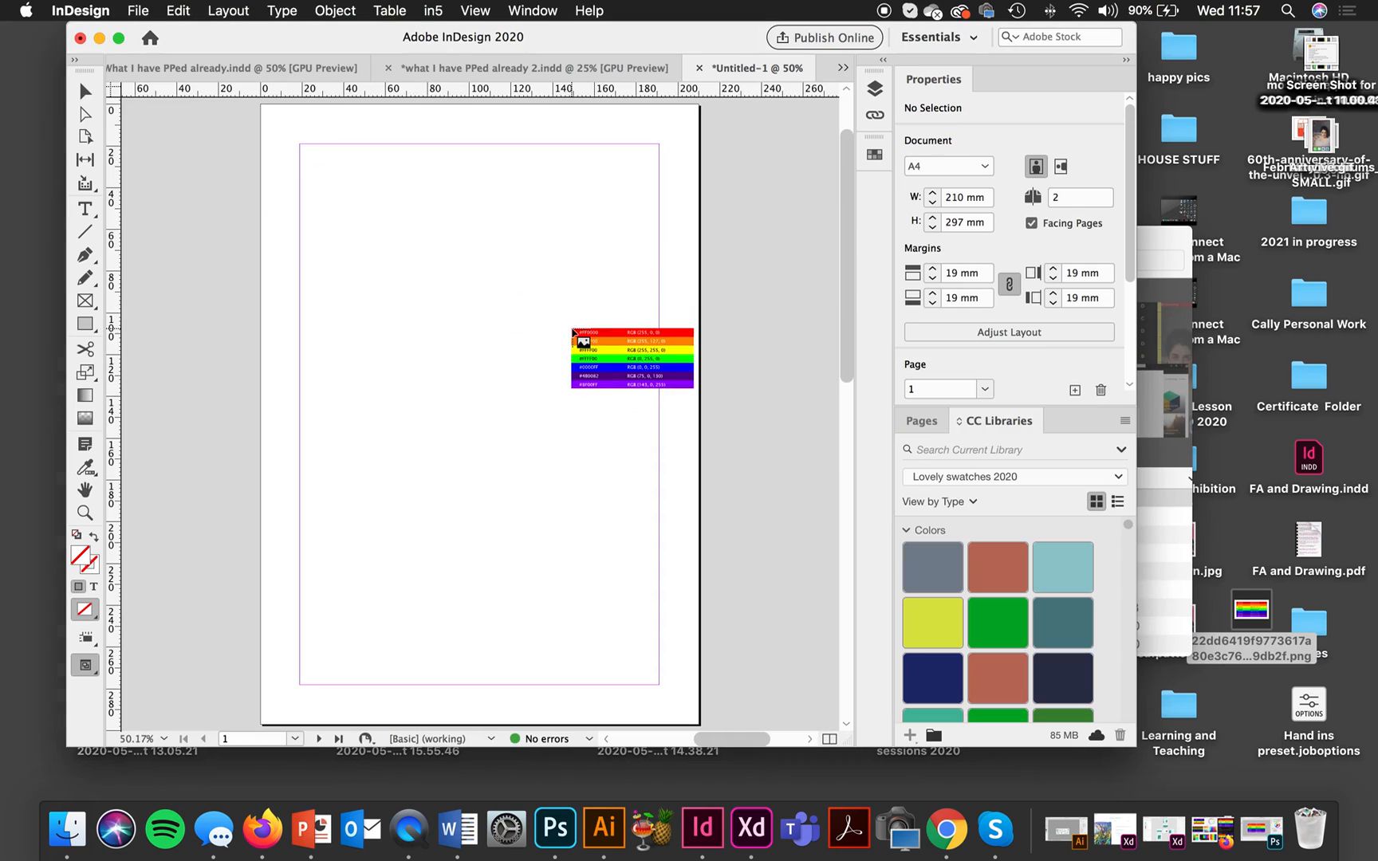
Step: Drag the rainbow chart PNG onto the A4 page, sized large across its width
left_click_drag(632, 359, 398, 290)
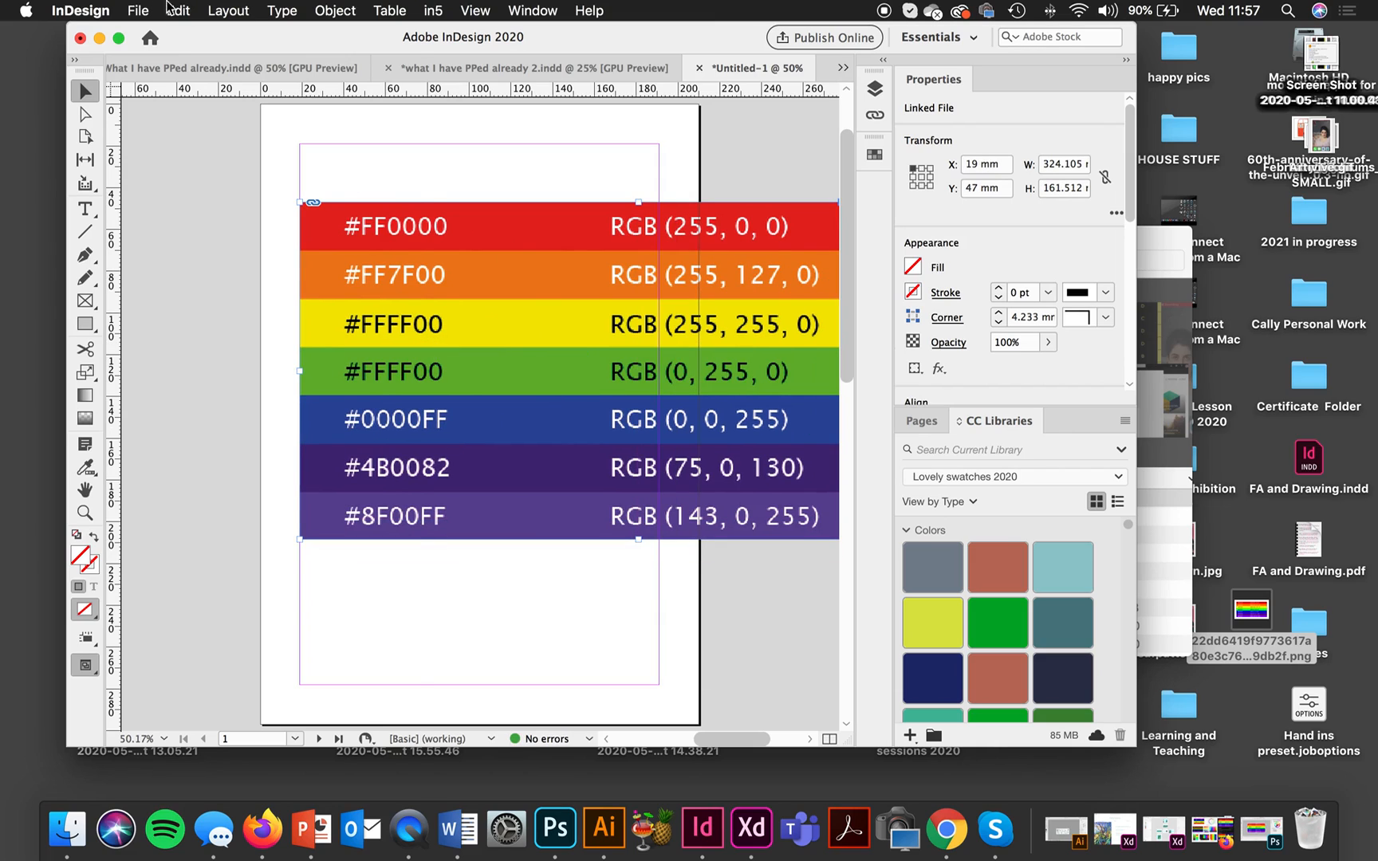
left_click(177, 9)
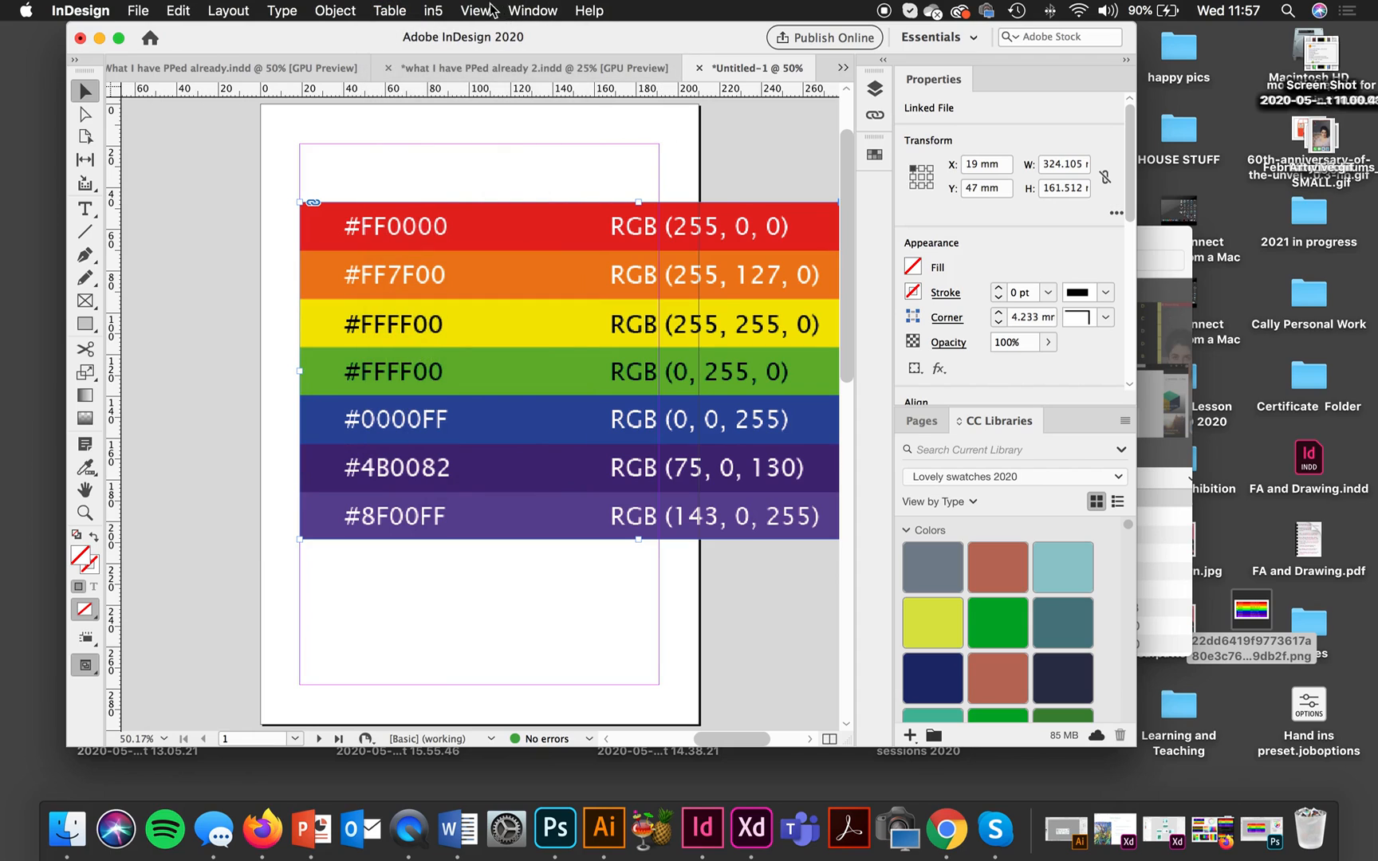
Step: Browse the View menu's display preview options while the chart stays in place
left_click(474, 11)
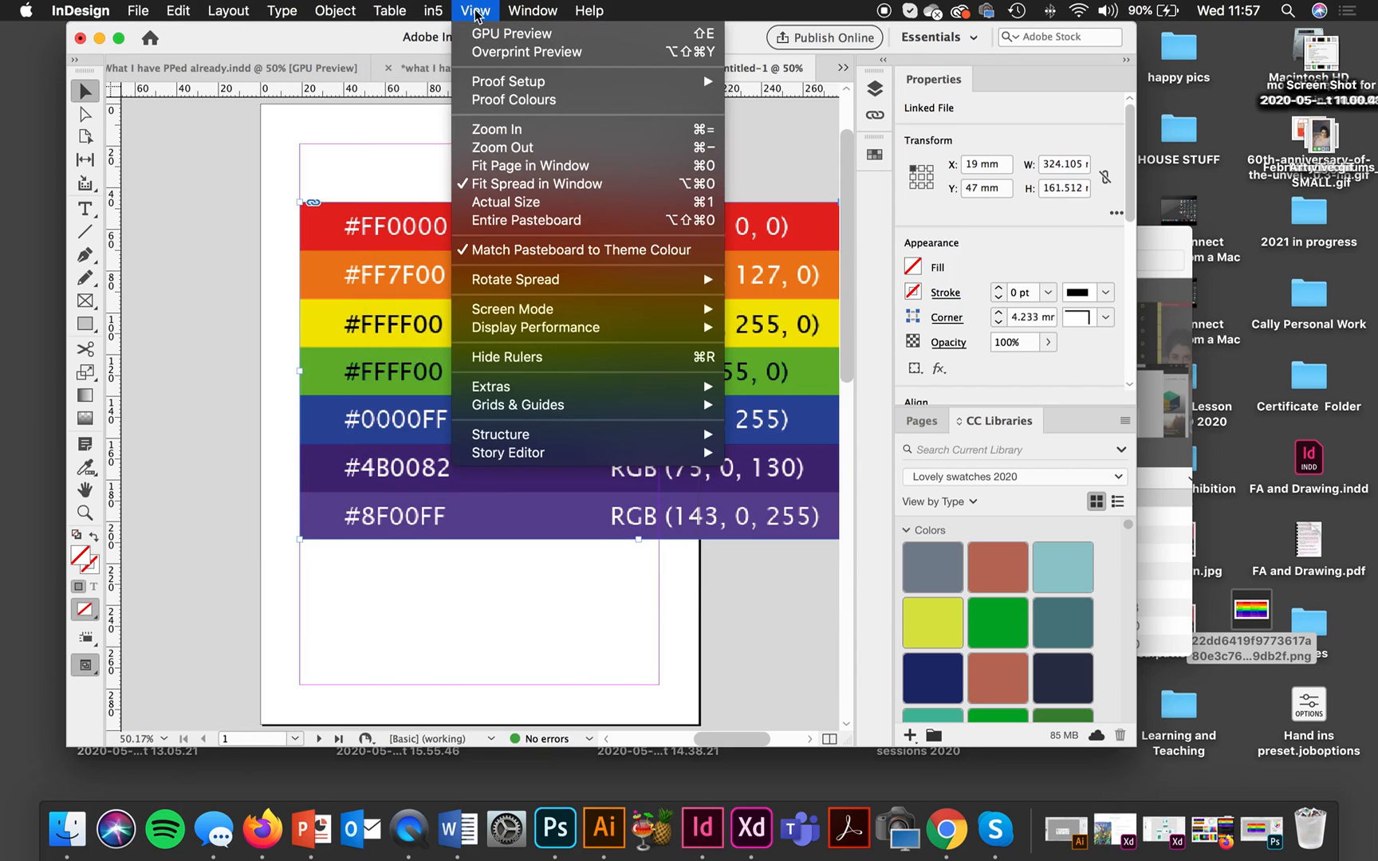
mouse_move(512, 33)
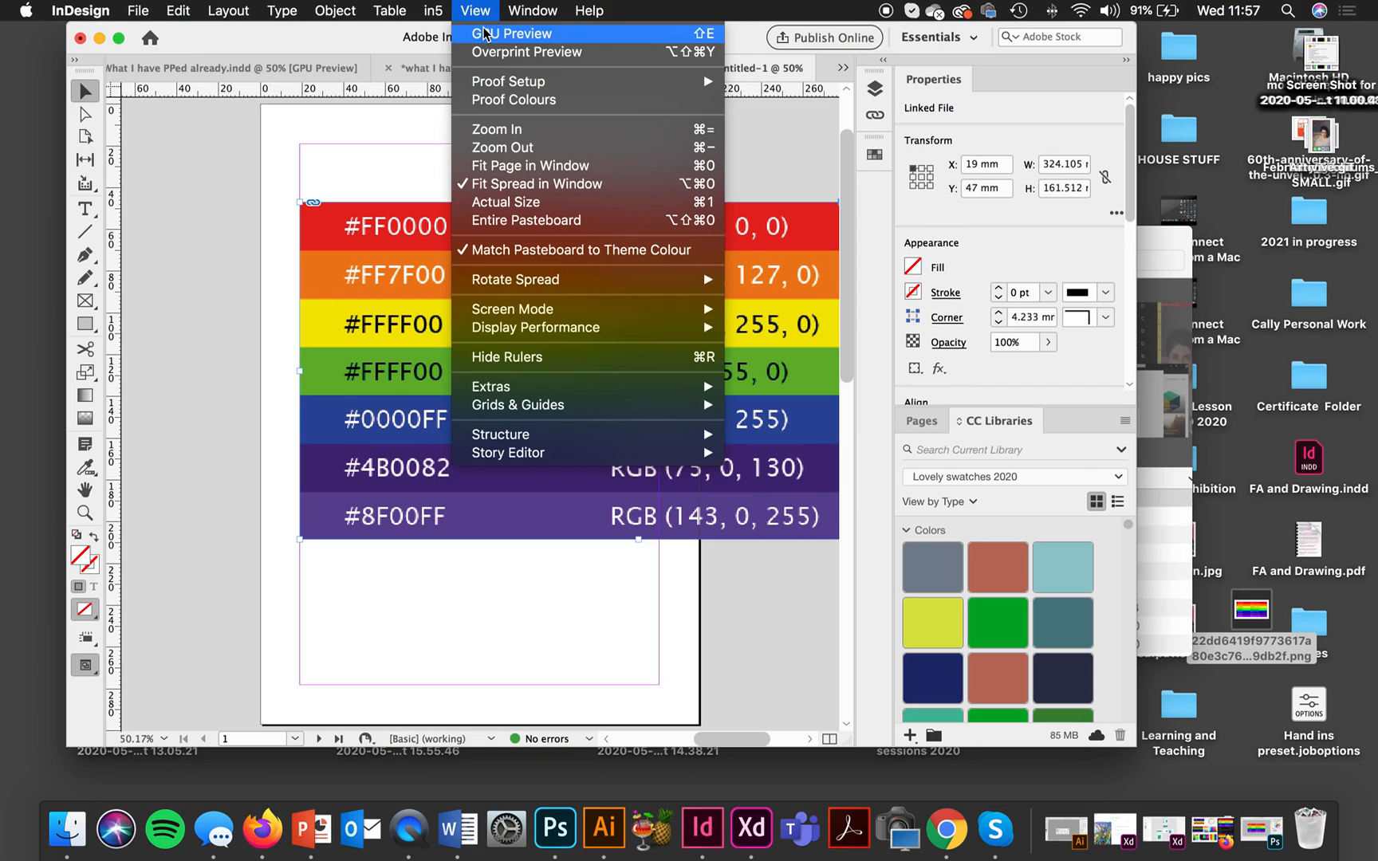
mouse_move(625, 41)
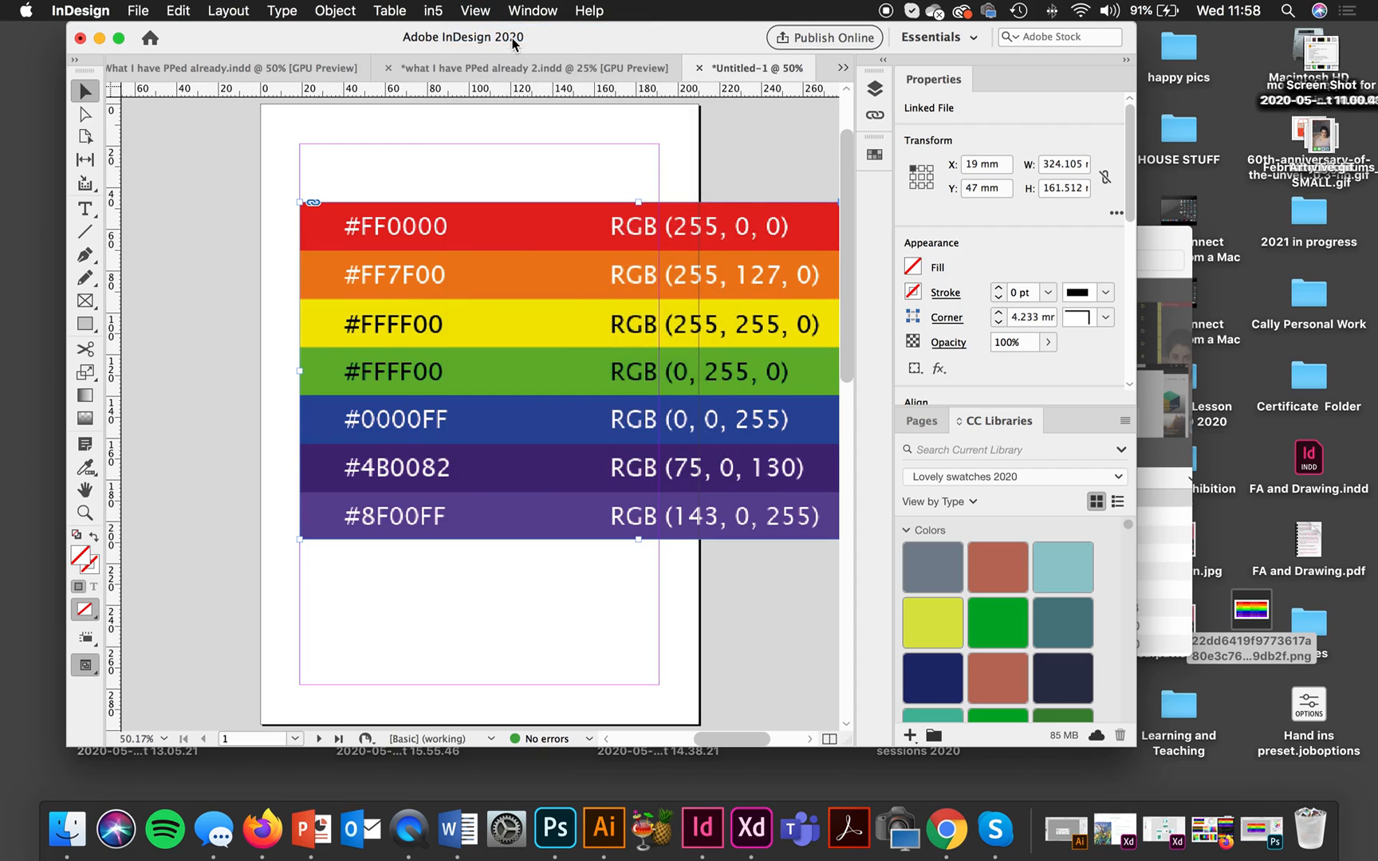
mouse_move(528, 12)
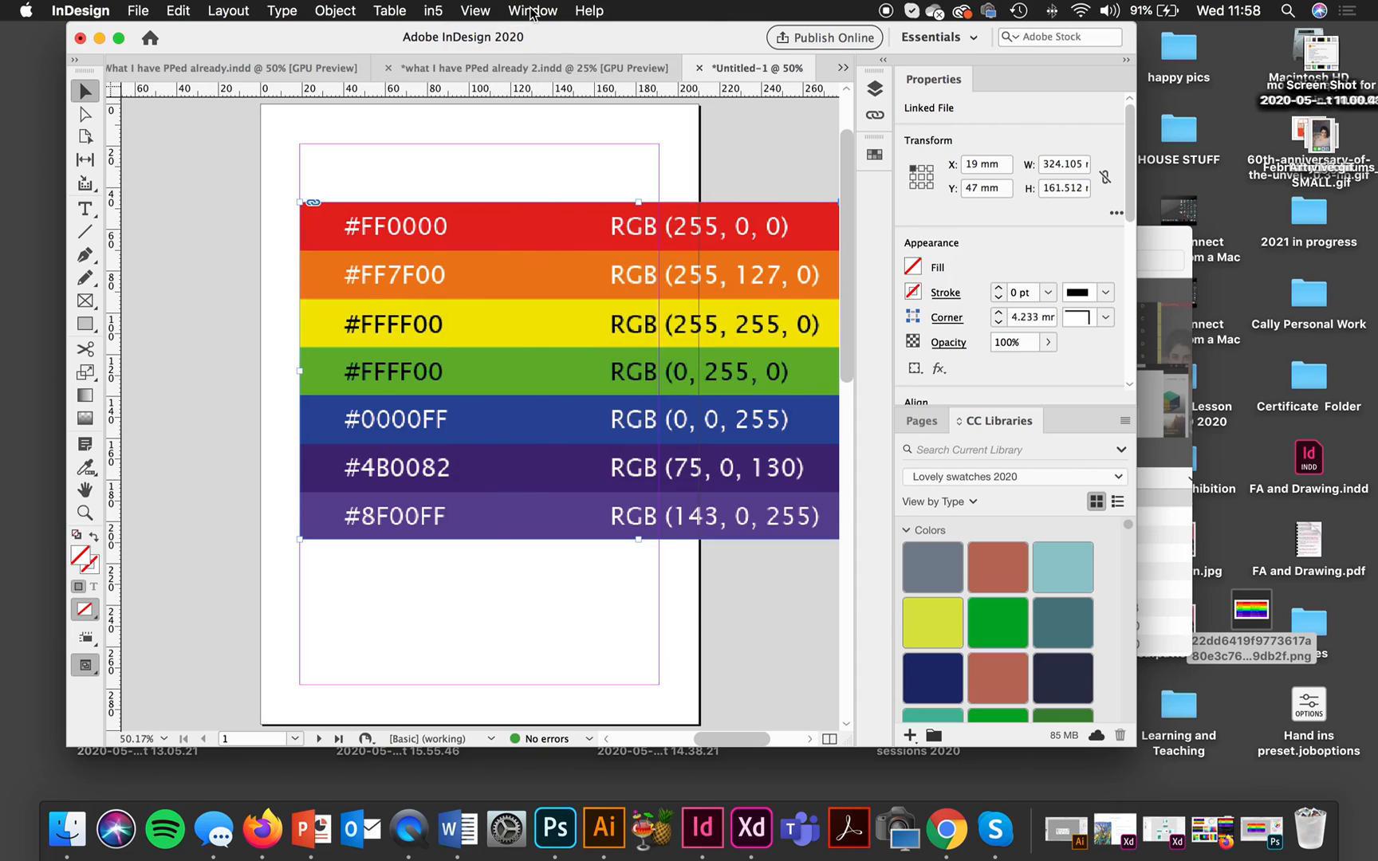
left_click(475, 12)
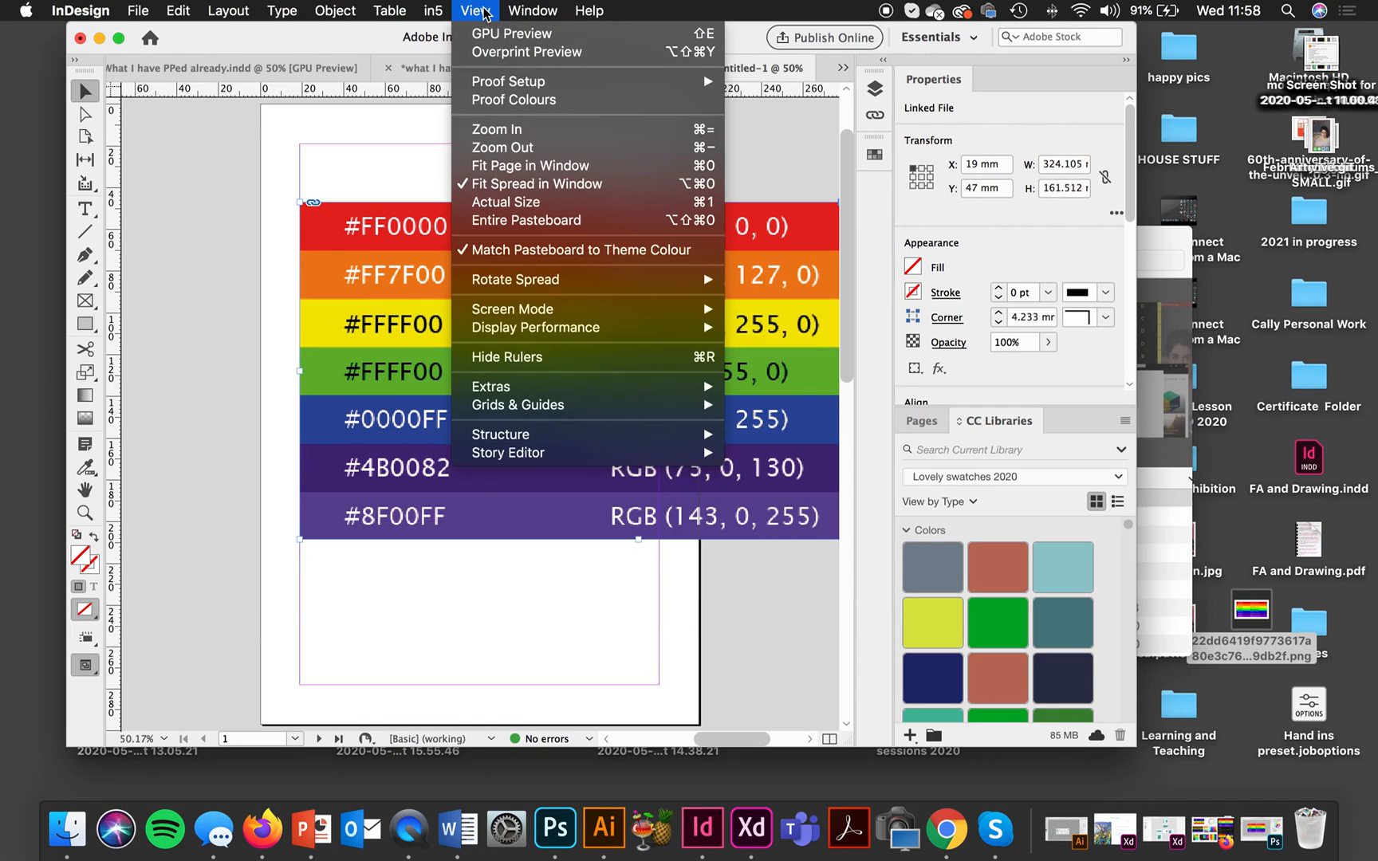
mouse_move(512, 33)
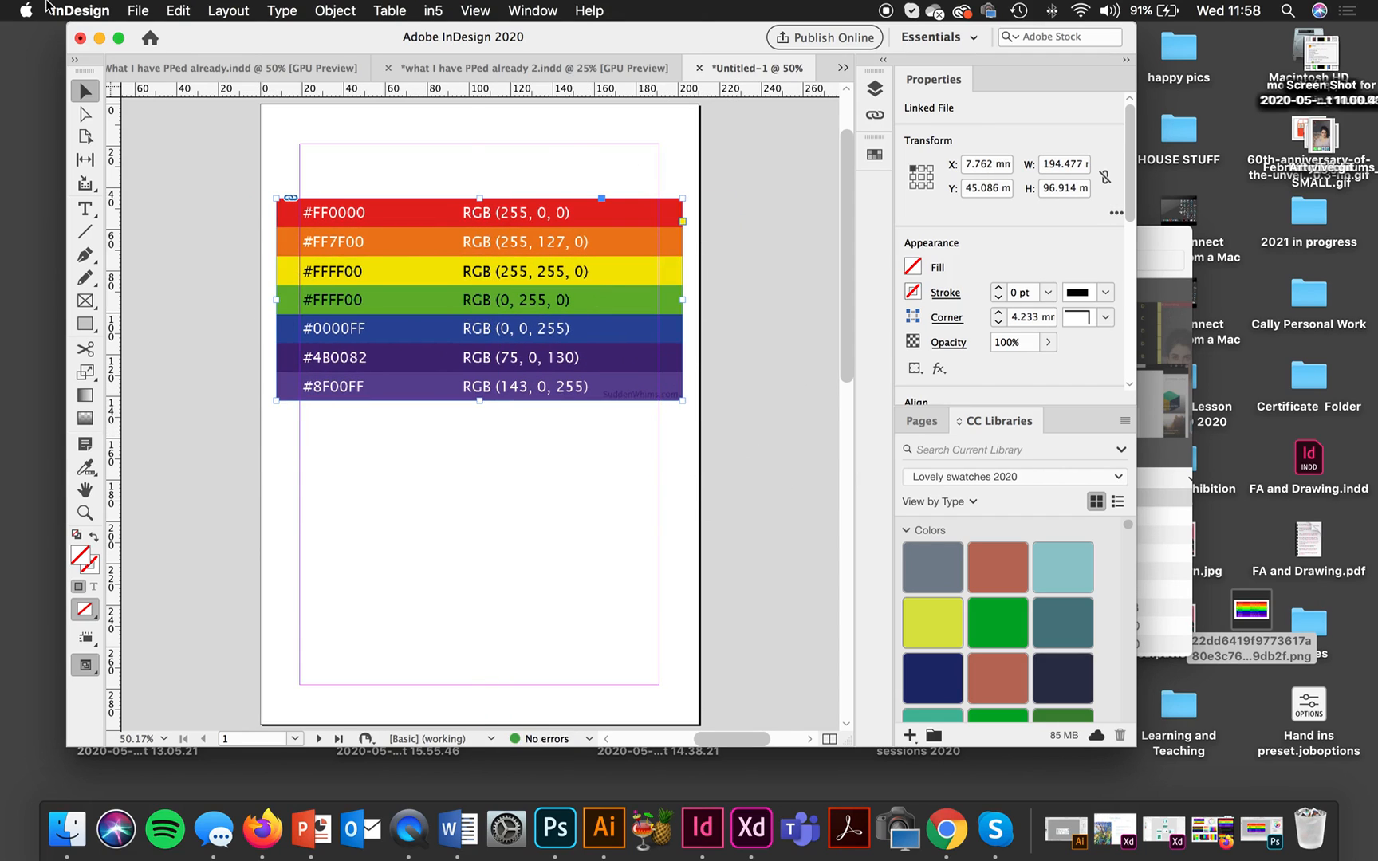
Step: Bring up Colour Settings showing Adobe RGB (1998) and Coated FOGRA39 working spaces
left_click(137, 10)
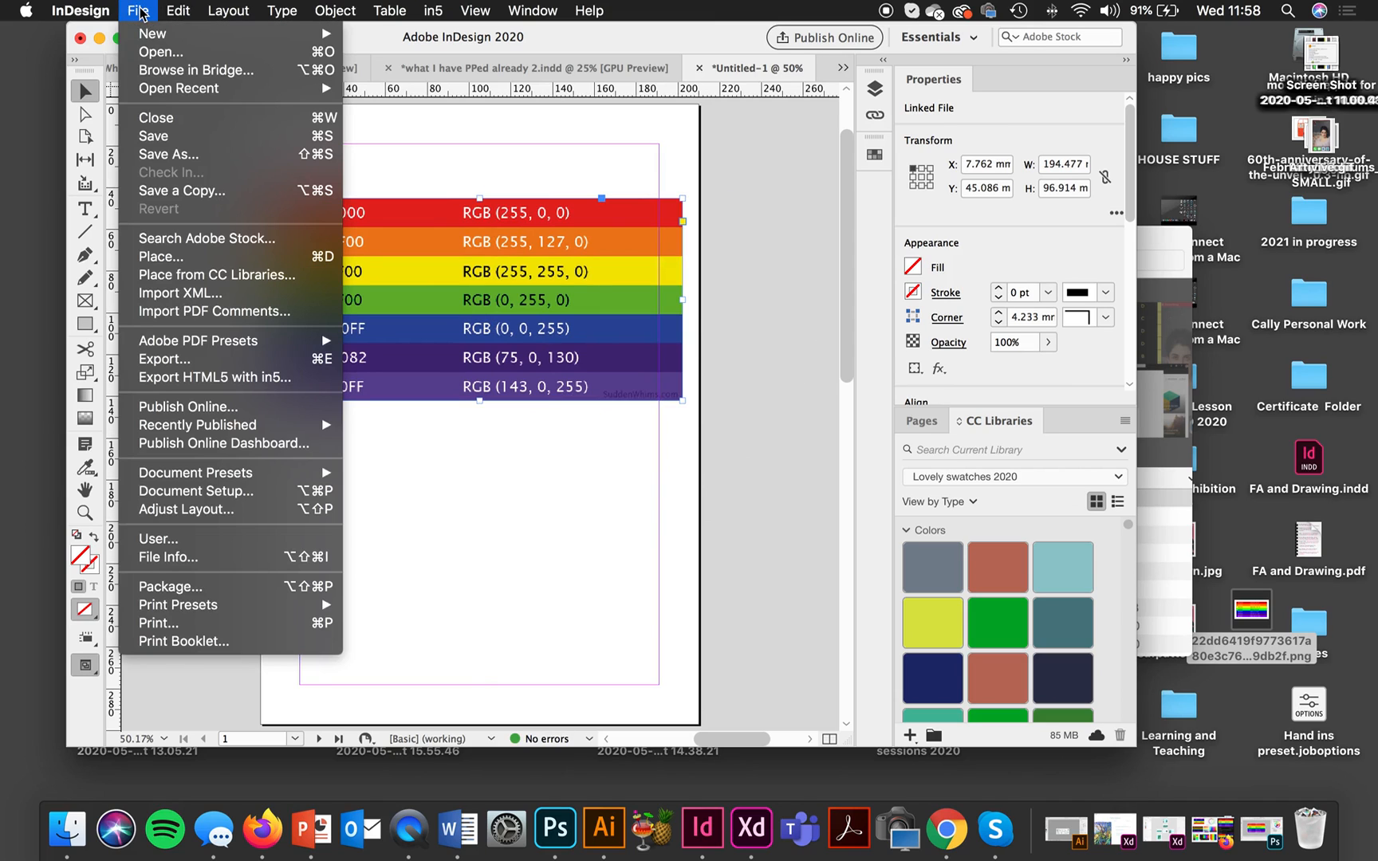
left_click(177, 10)
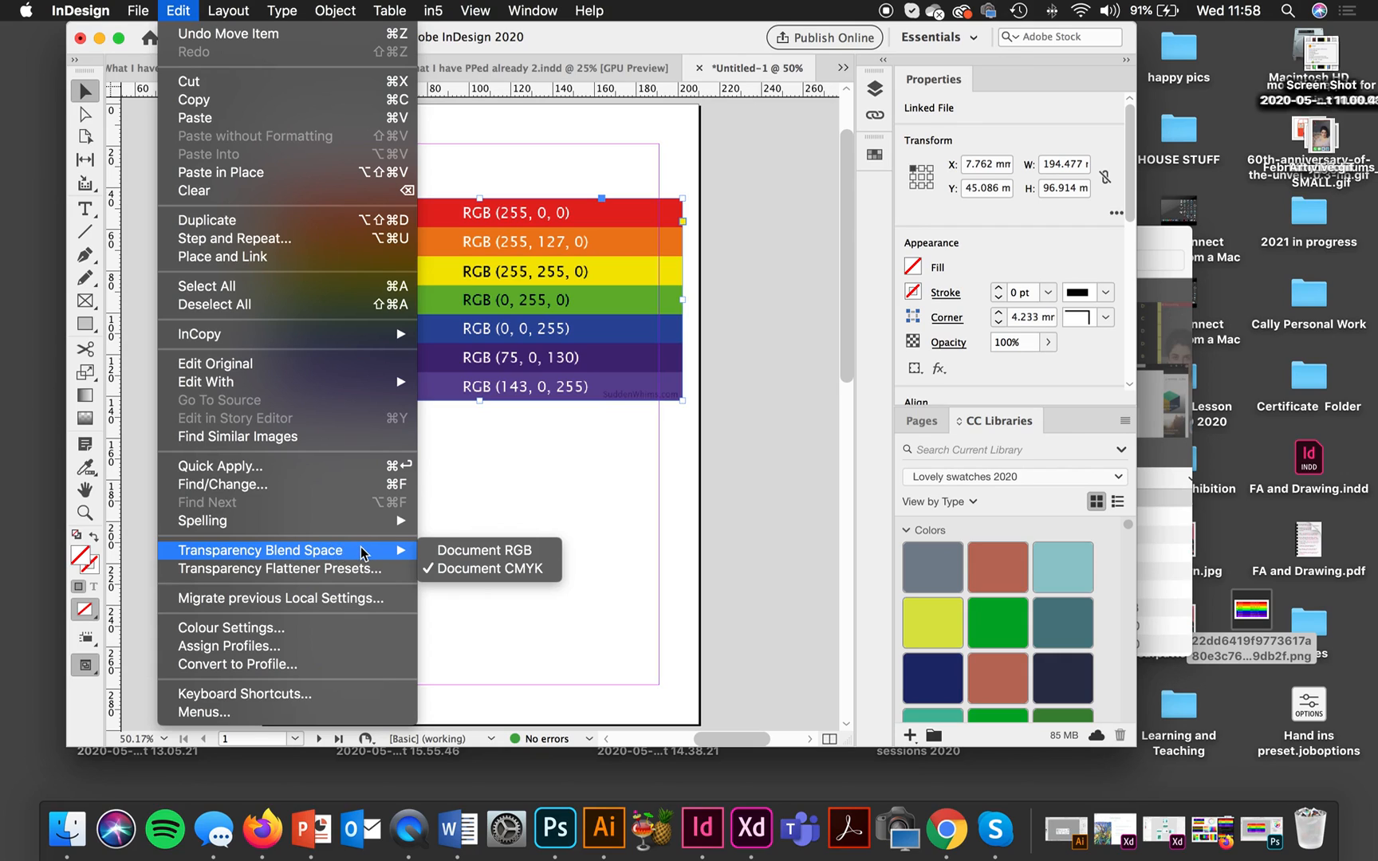
mouse_move(243, 646)
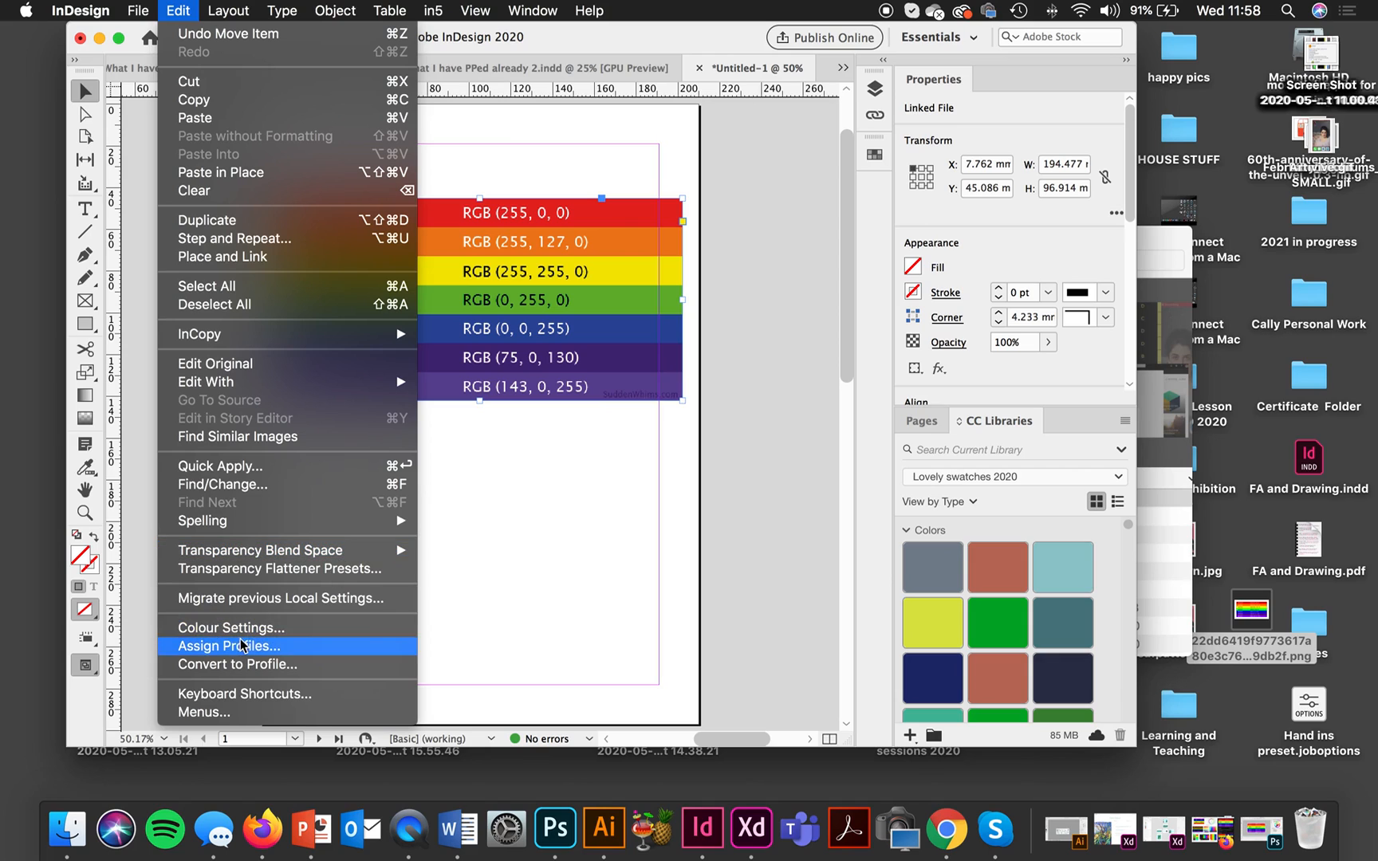
left_click(229, 626)
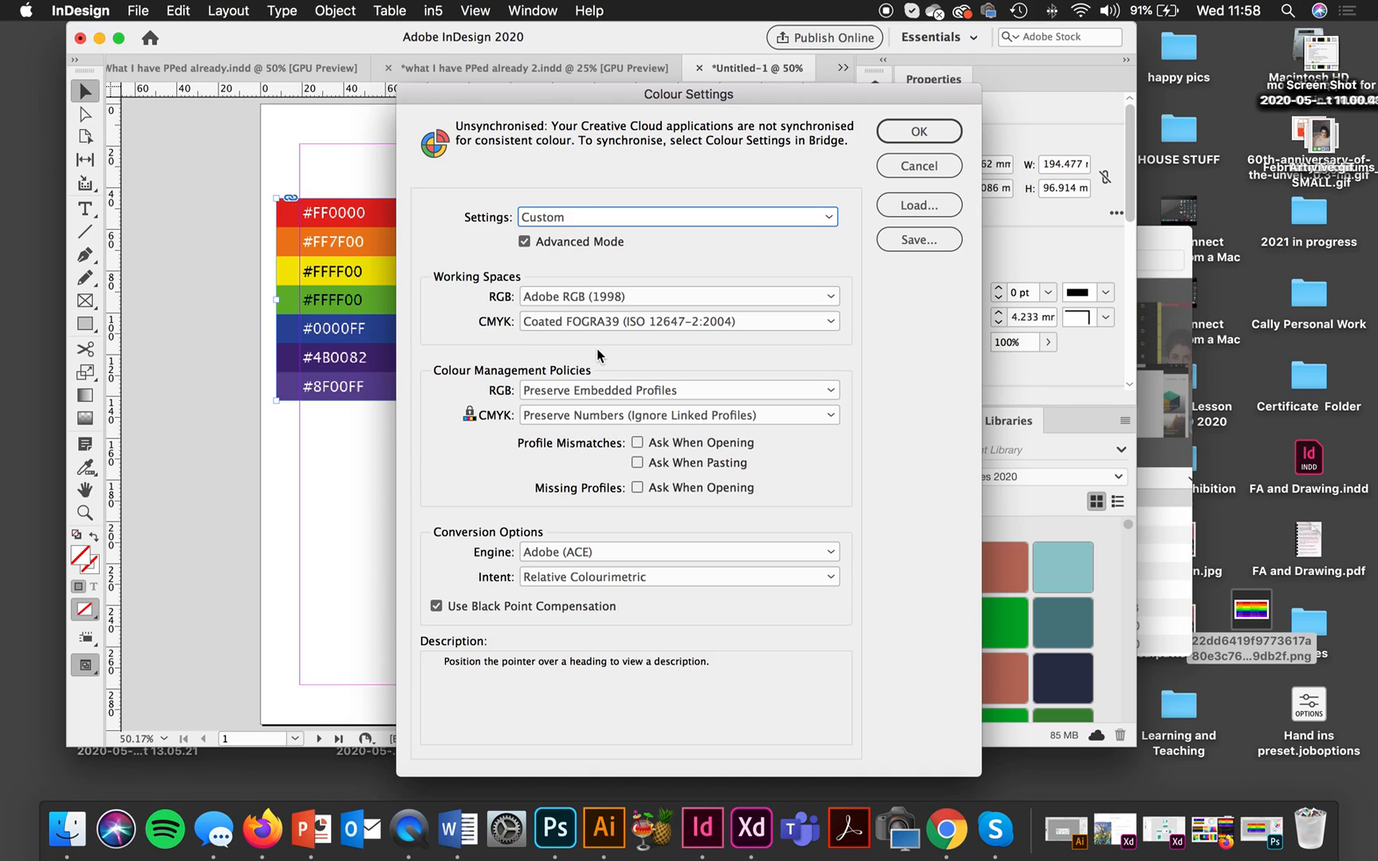
mouse_move(554, 349)
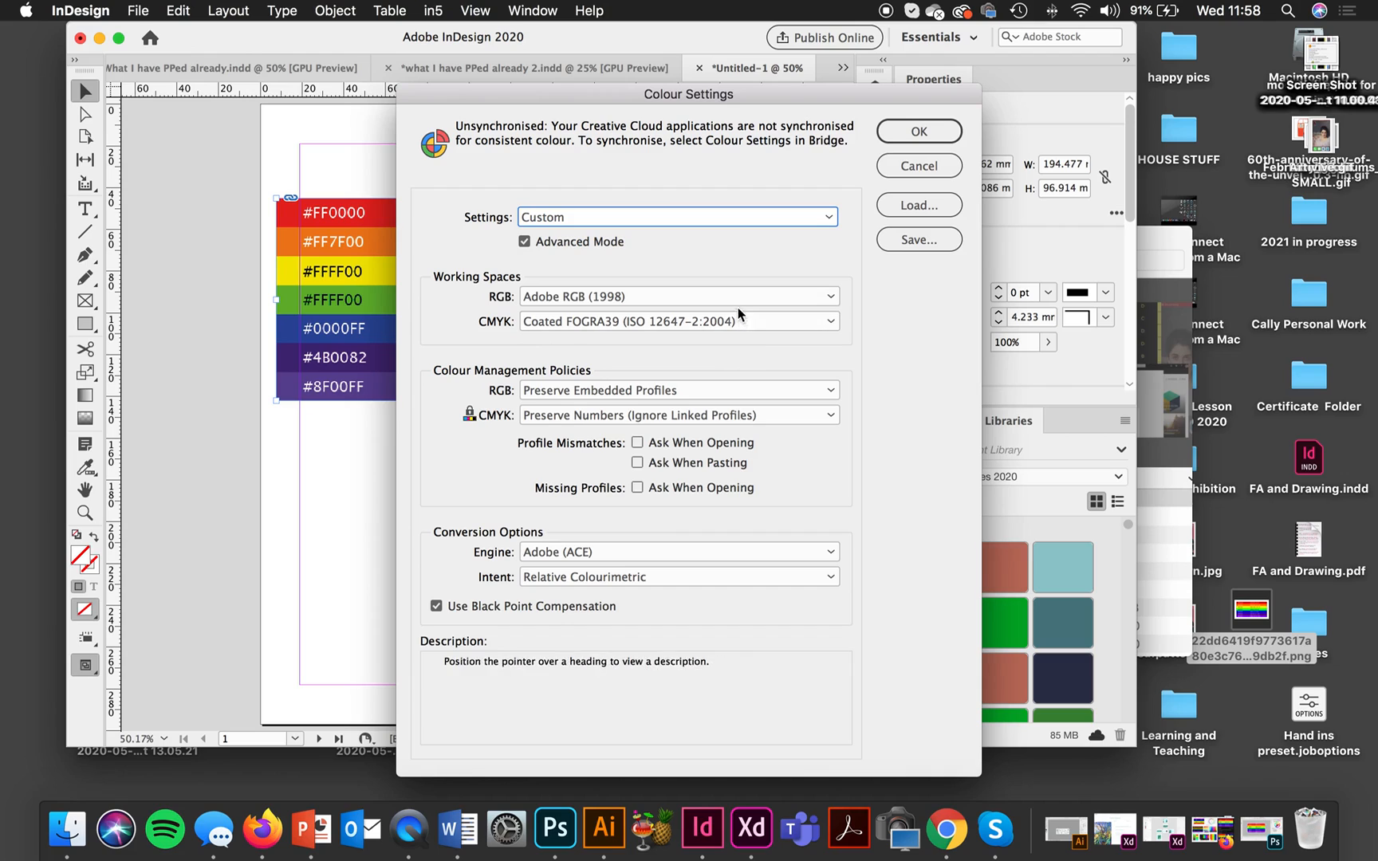
mouse_move(727, 297)
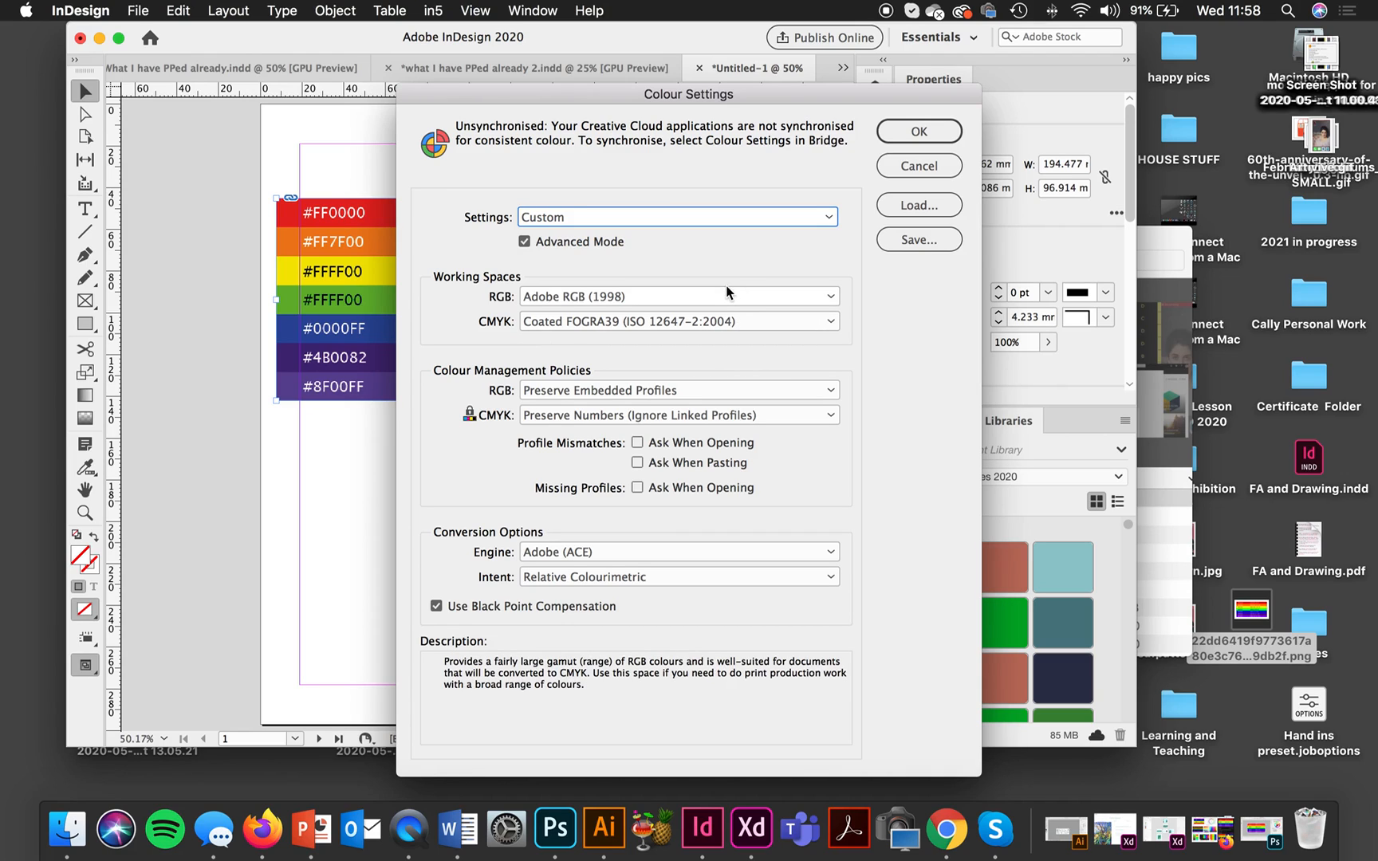
mouse_move(801, 253)
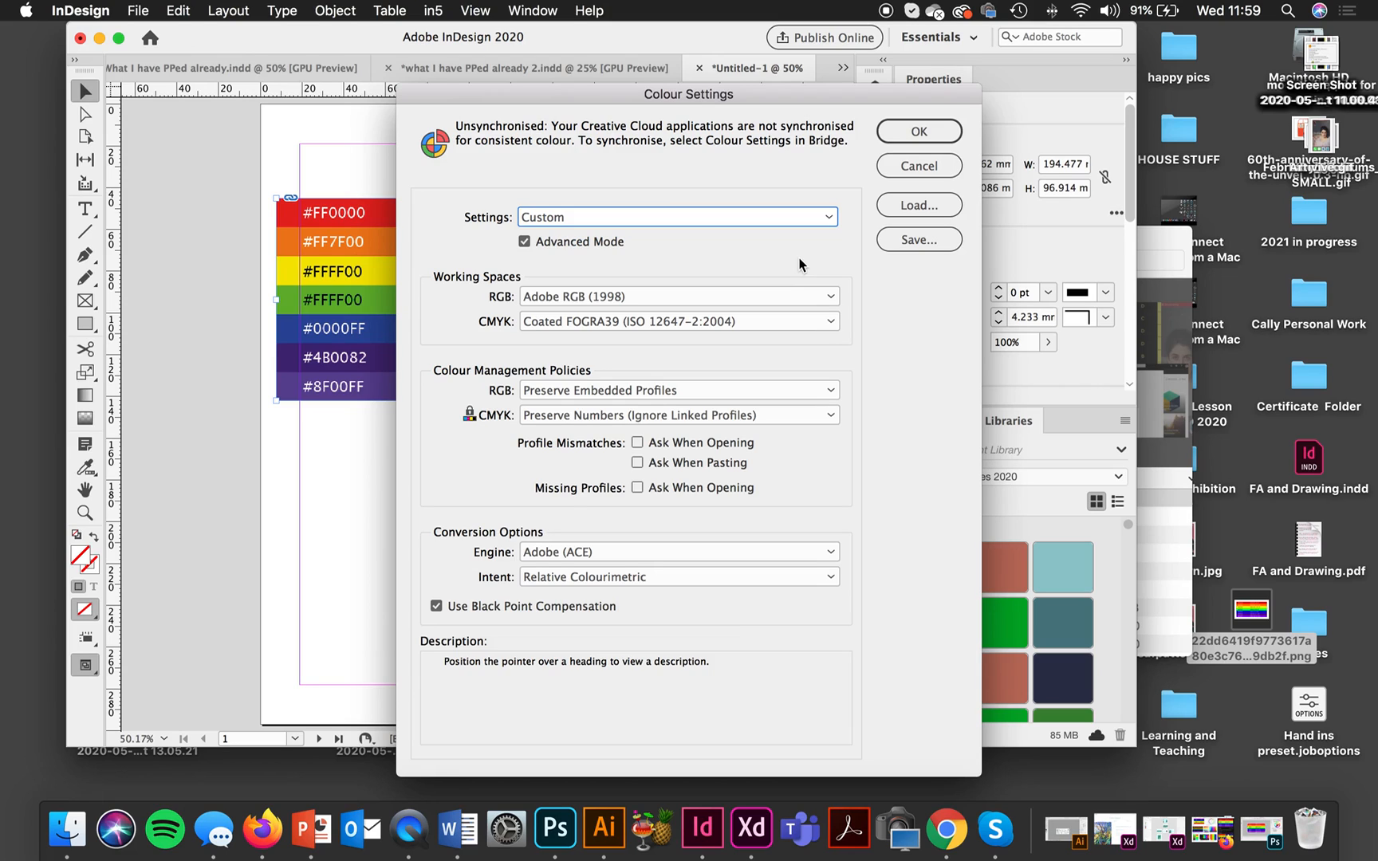
mouse_move(1002, 66)
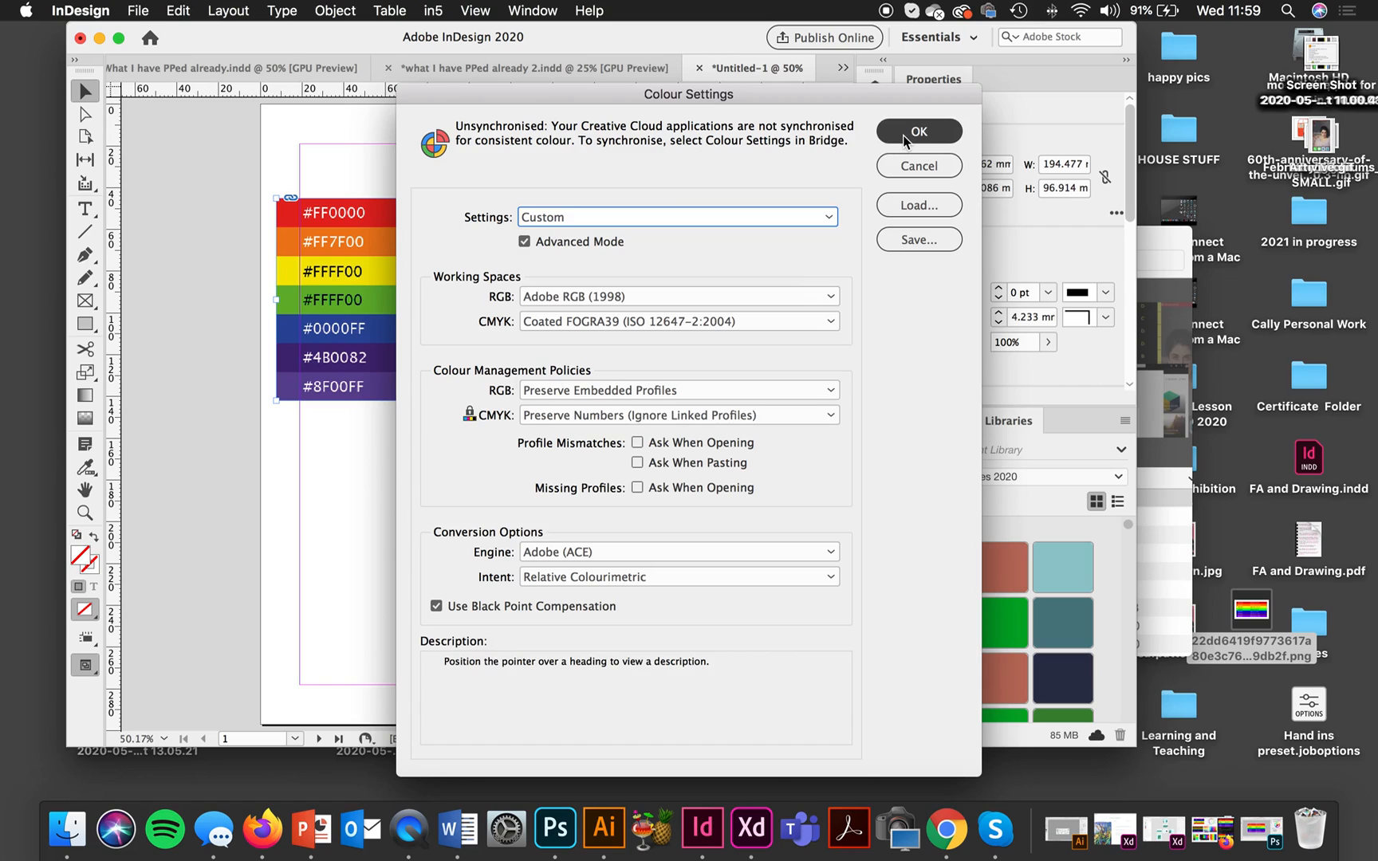
Step: Accept Colour Settings unchanged and reach Transparency Blend Space, currently Document CMYK
left_click(917, 130)
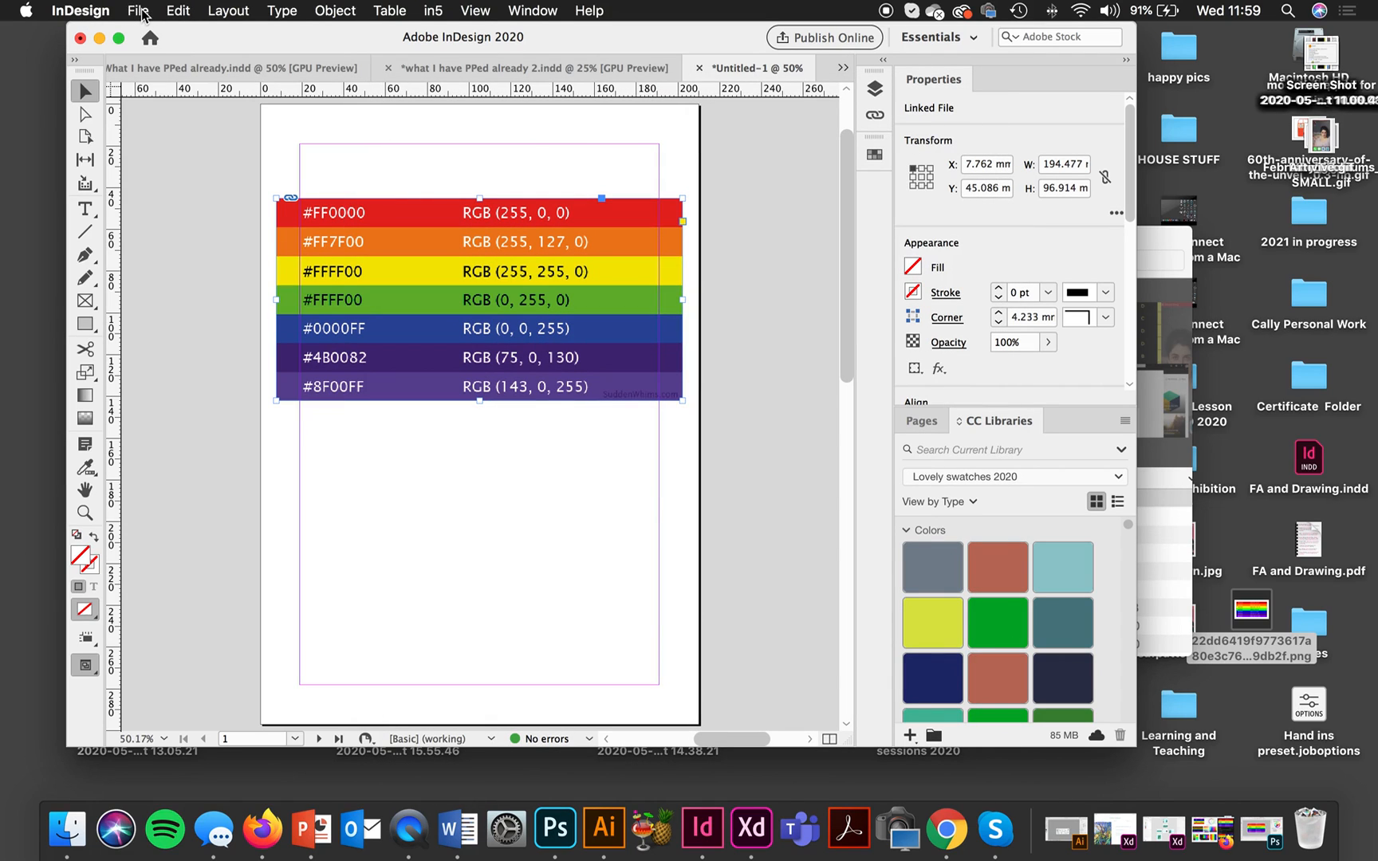
left_click(138, 9)
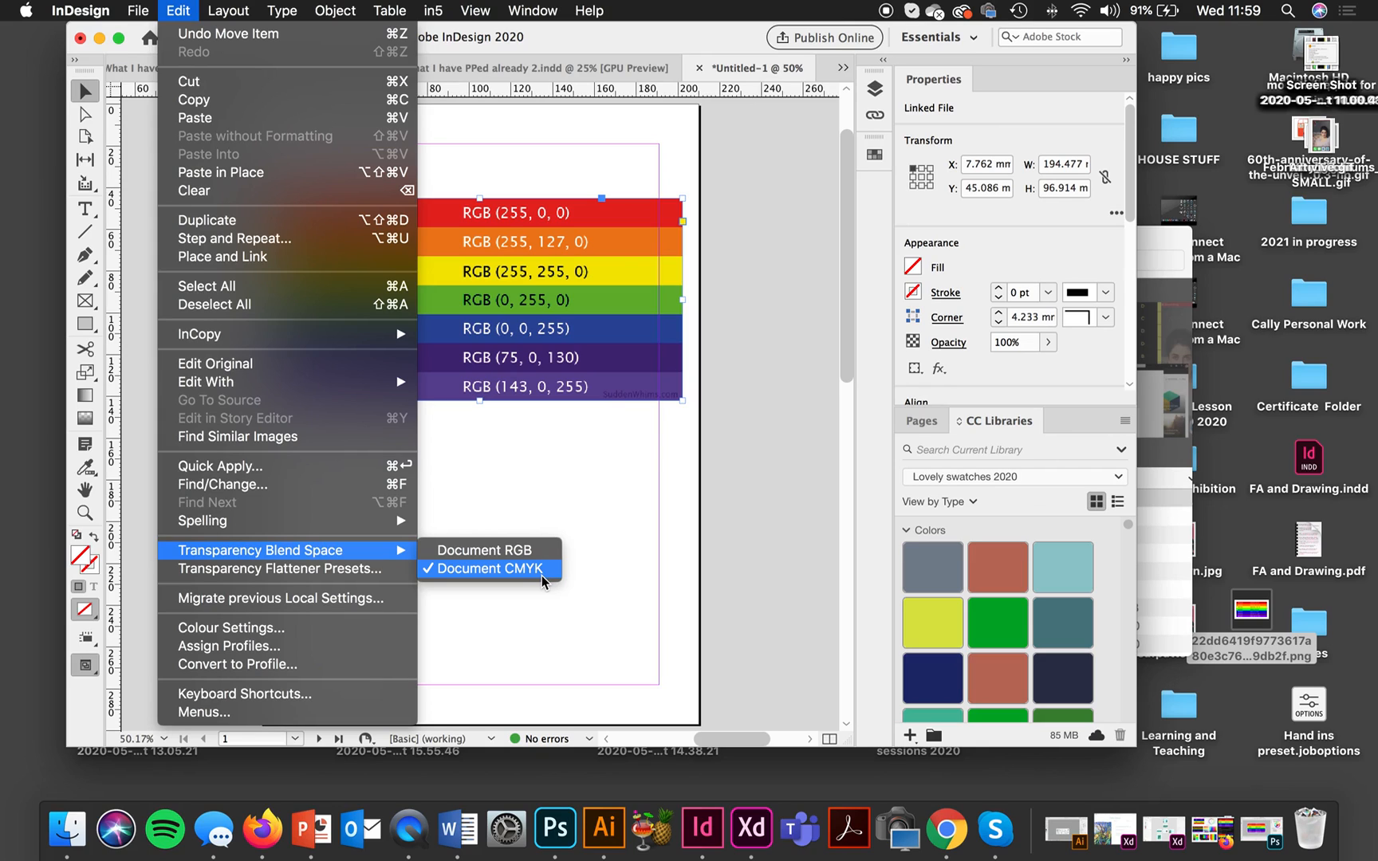
mouse_move(544, 583)
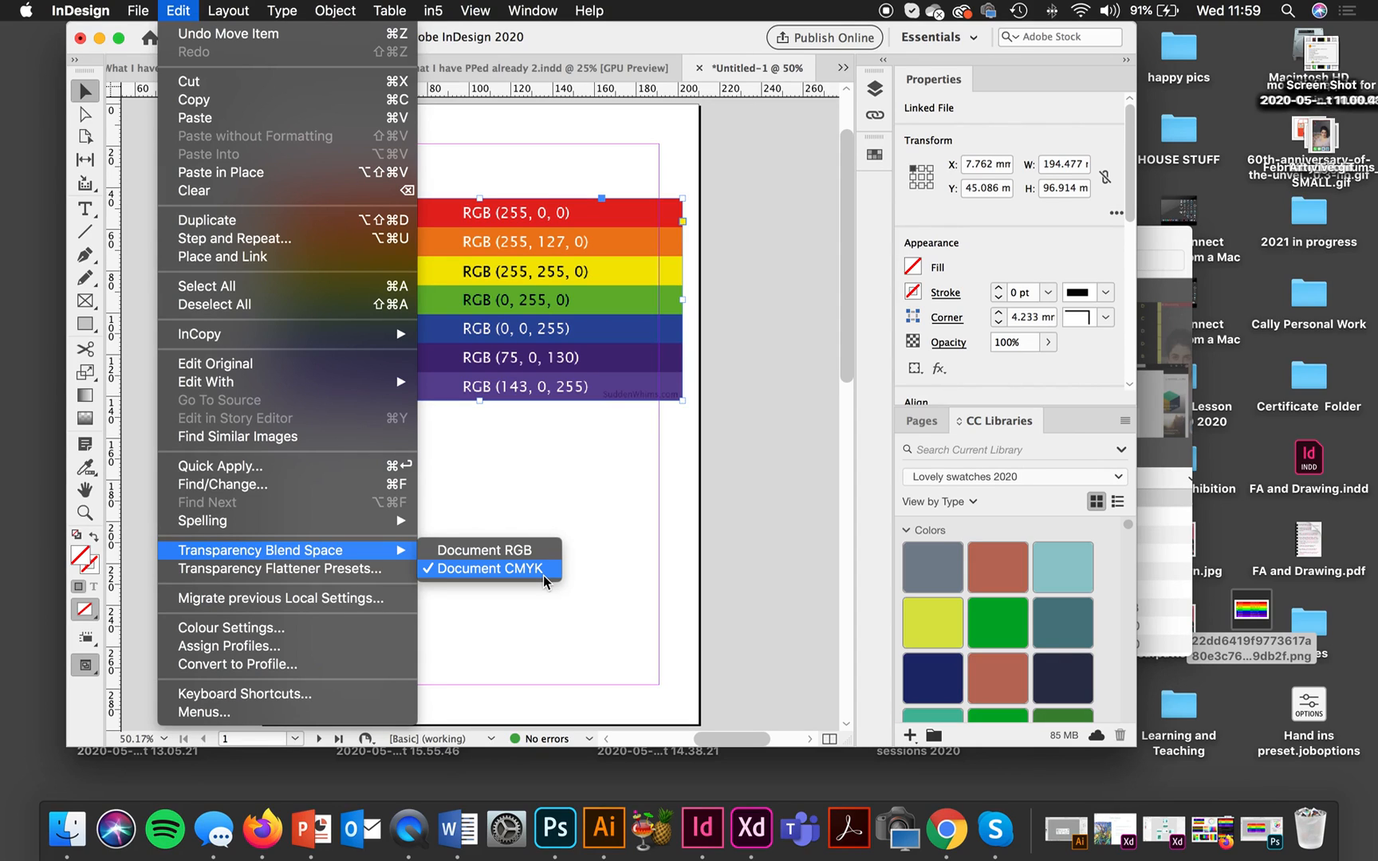
mouse_move(483, 549)
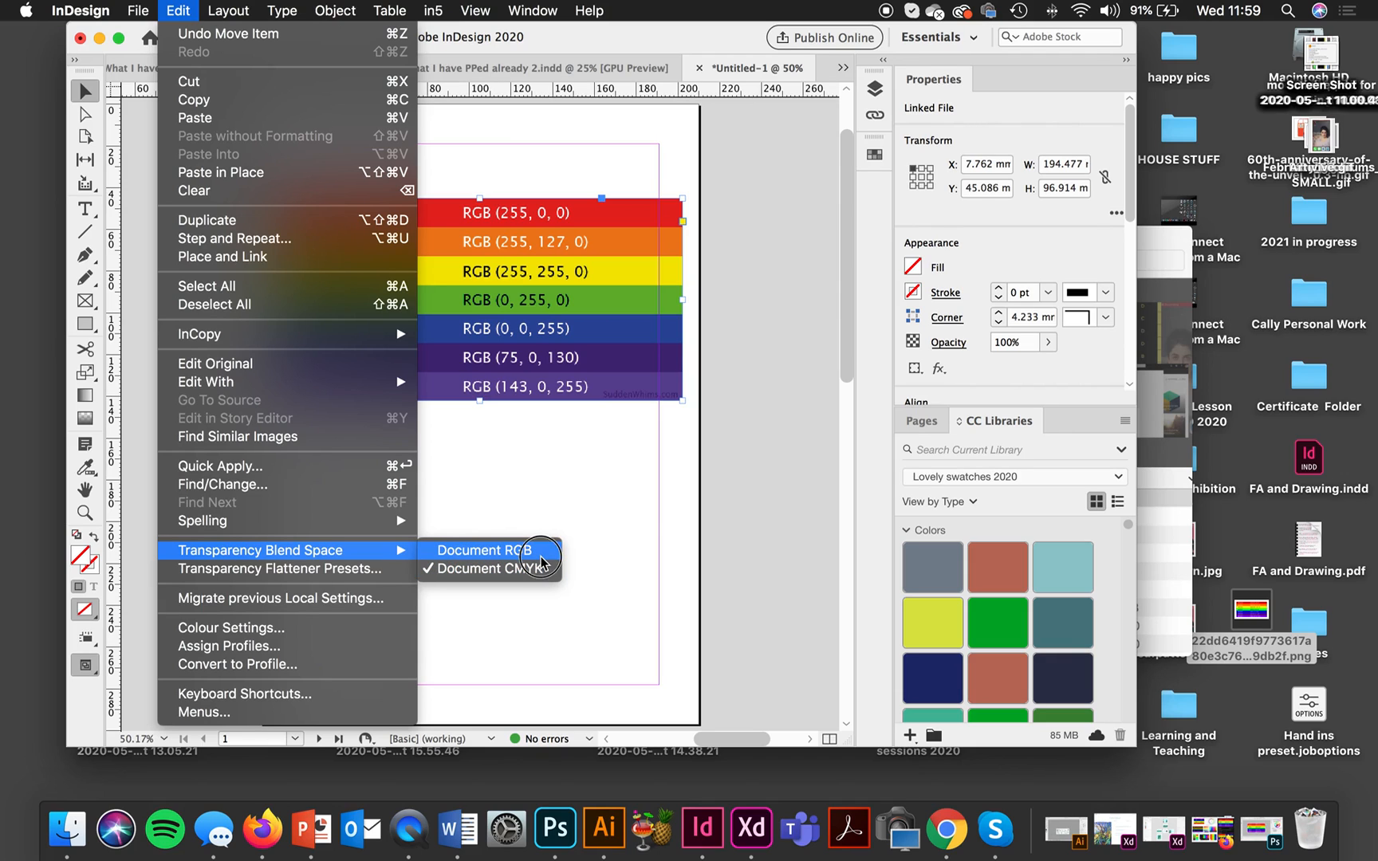
Step: Set Transparency Blend Space to Document RGB and preview the bright chart in Presentation mode
left_click(483, 551)
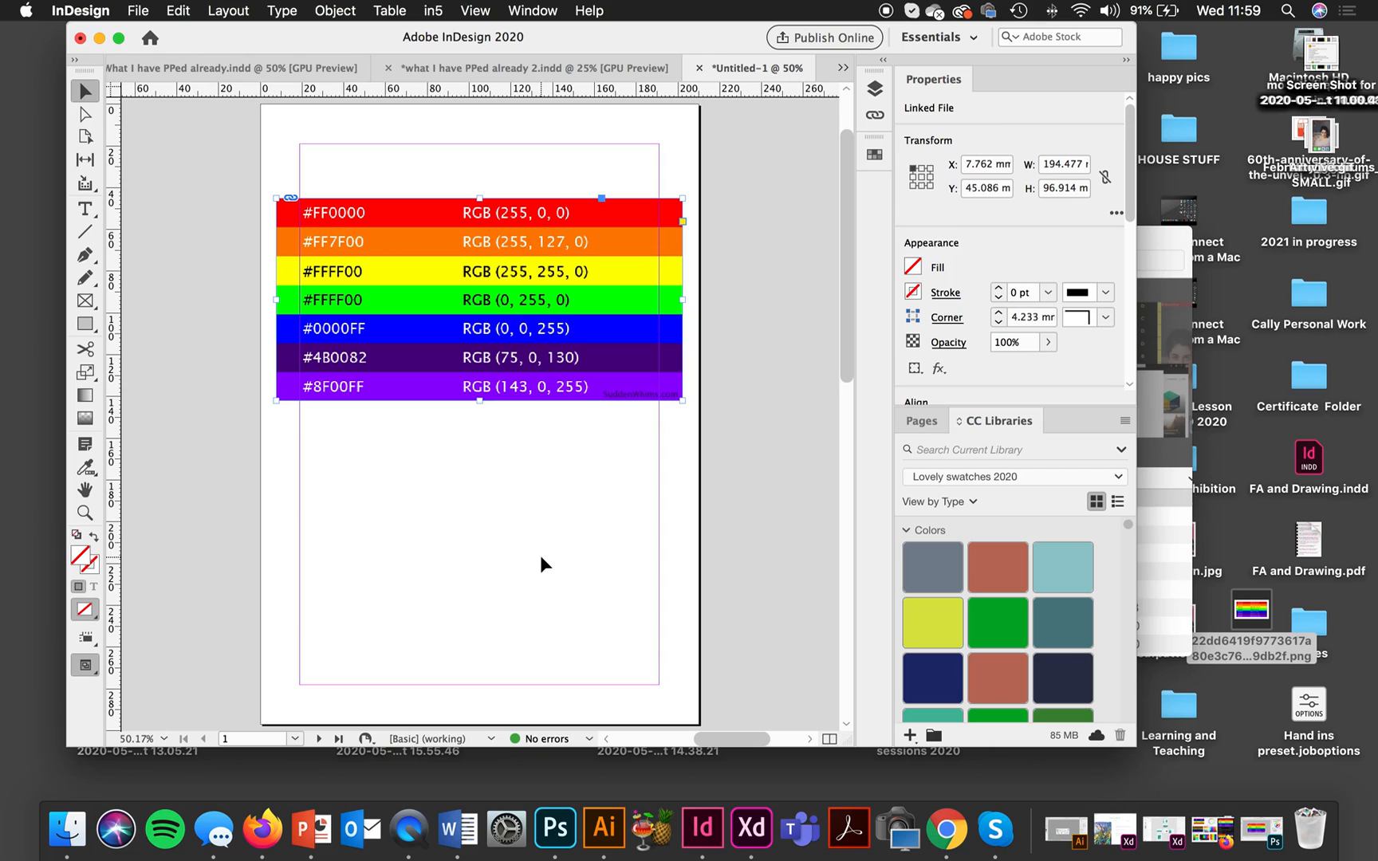
mouse_move(158, 659)
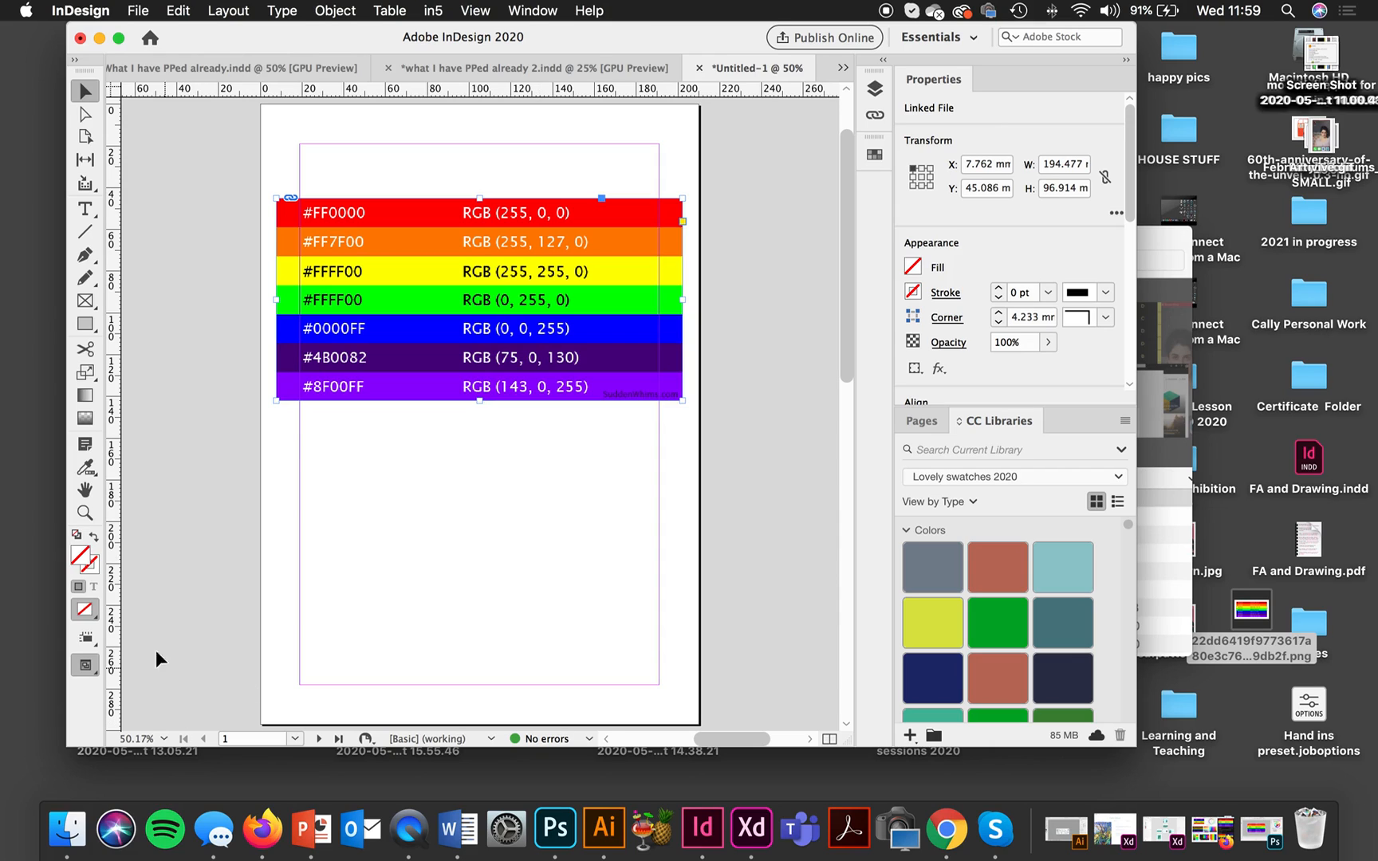
left_click(84, 665)
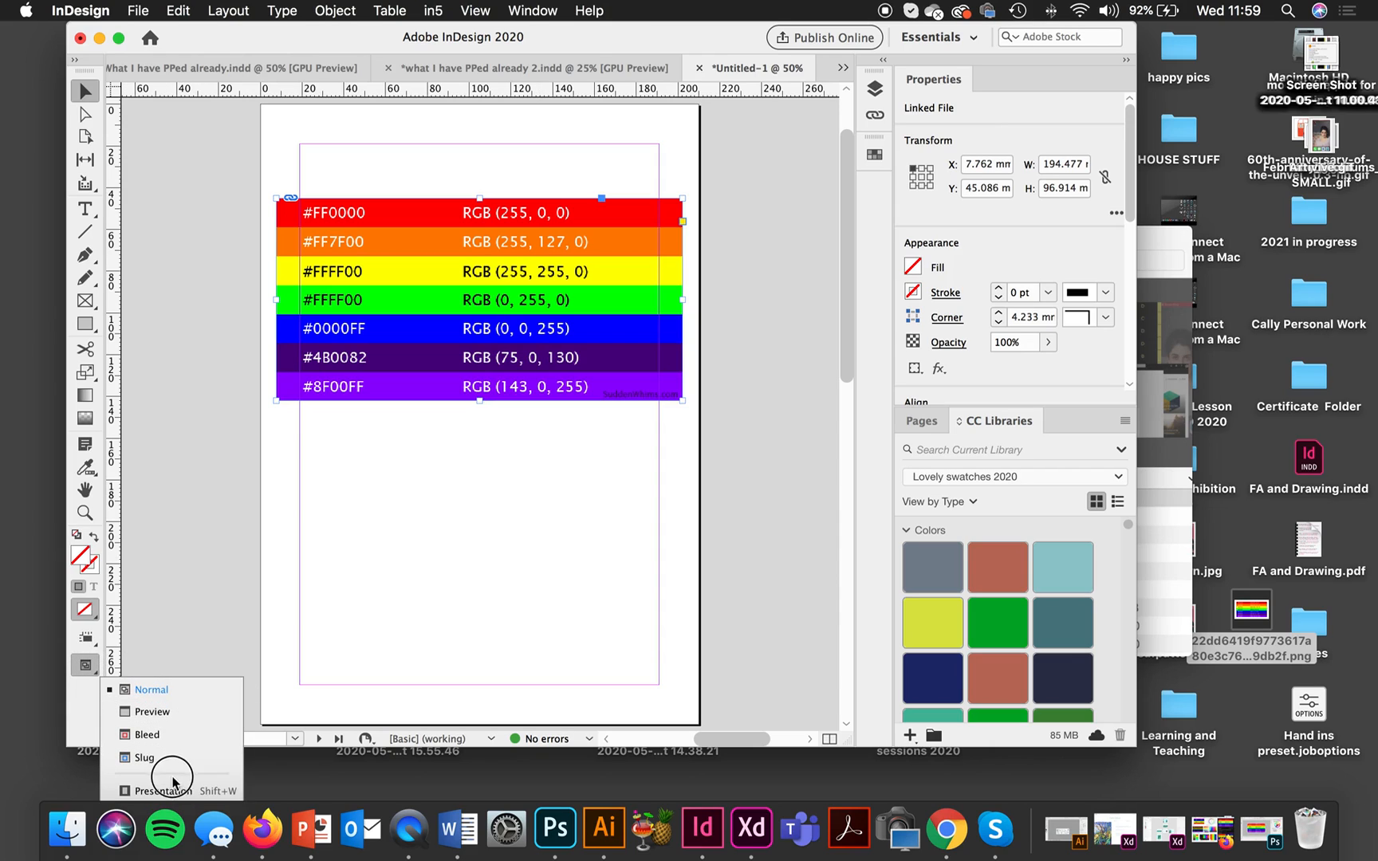
left_click(163, 790)
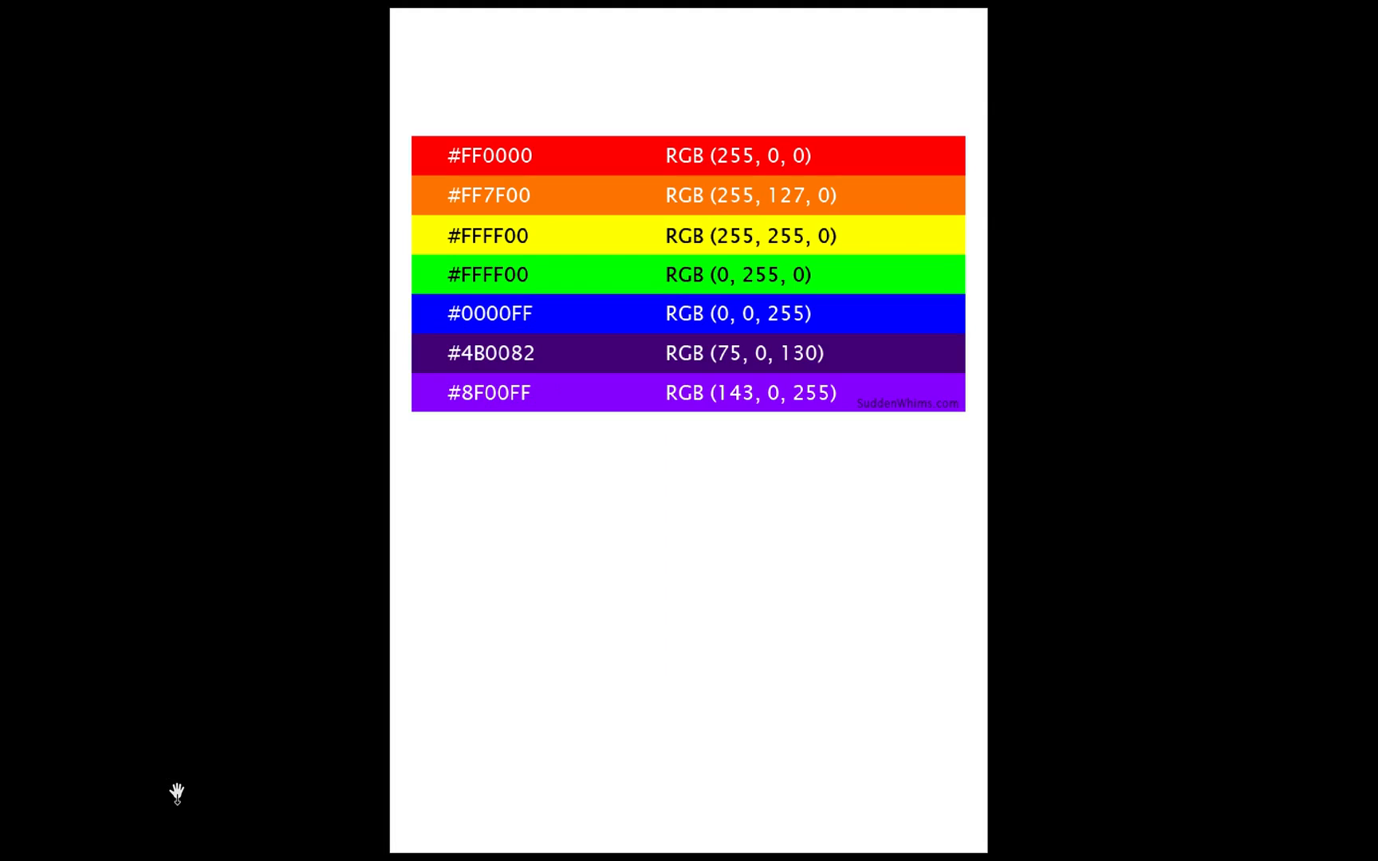
mouse_move(984, 512)
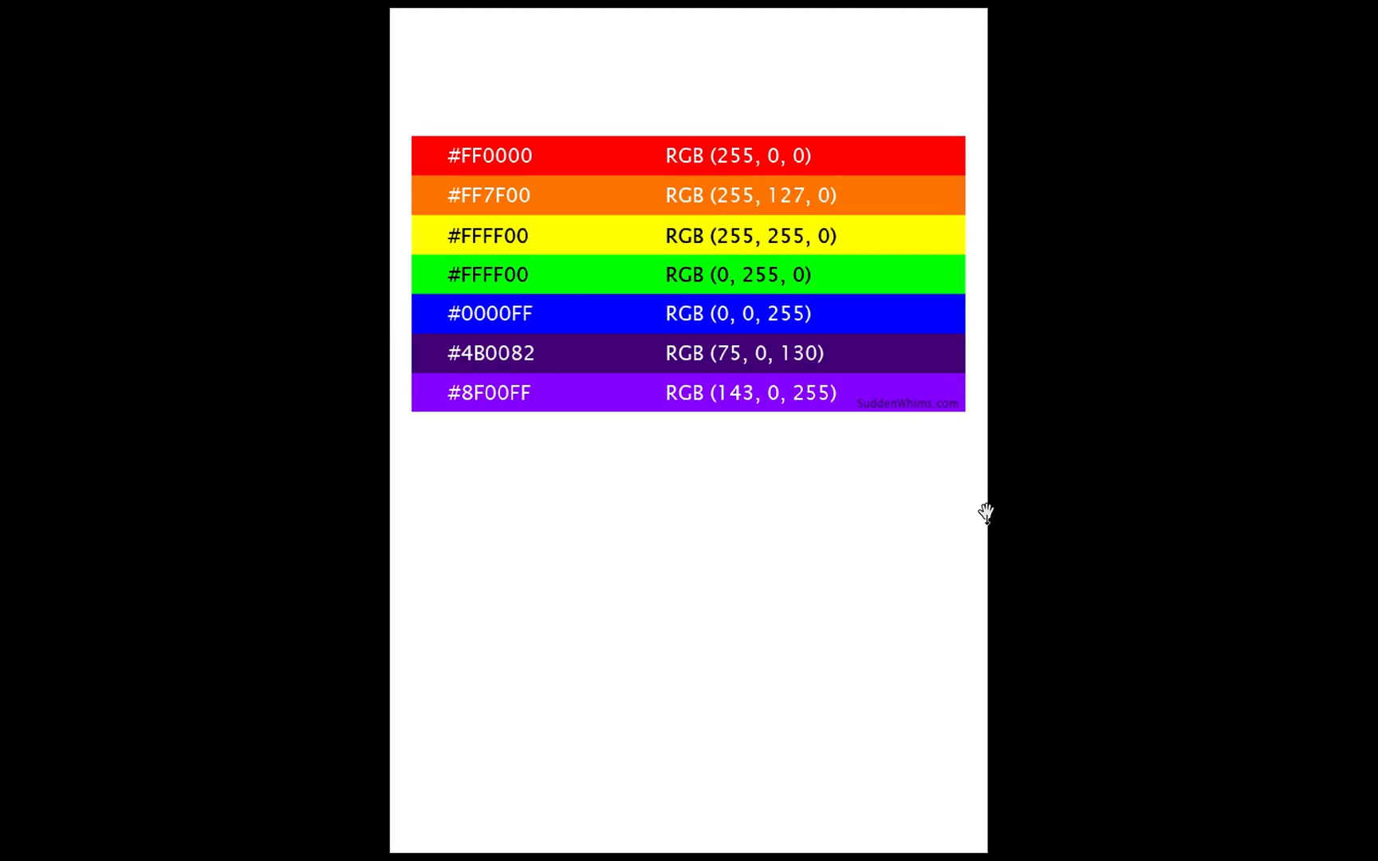
mouse_move(816, 634)
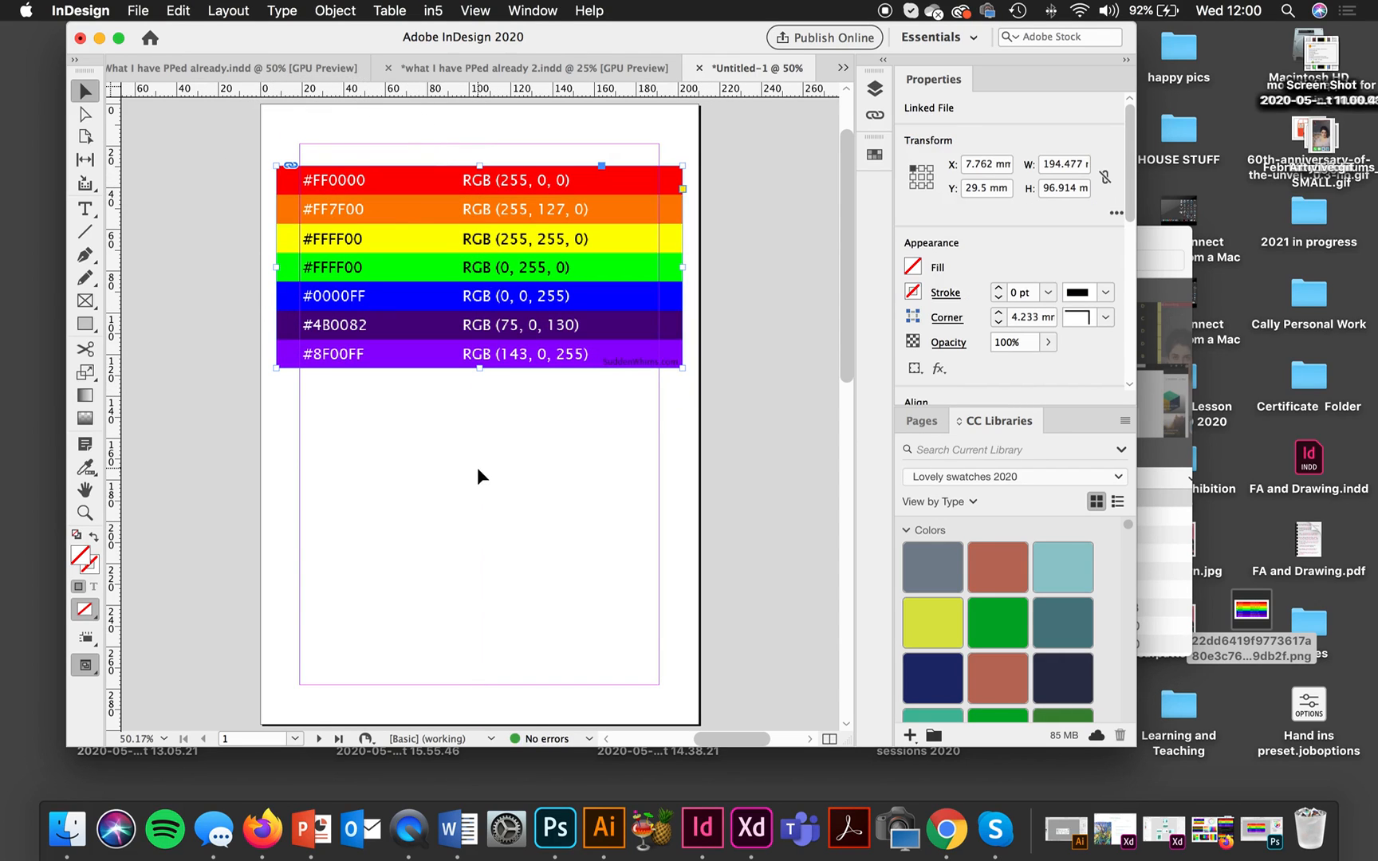
mouse_move(498, 523)
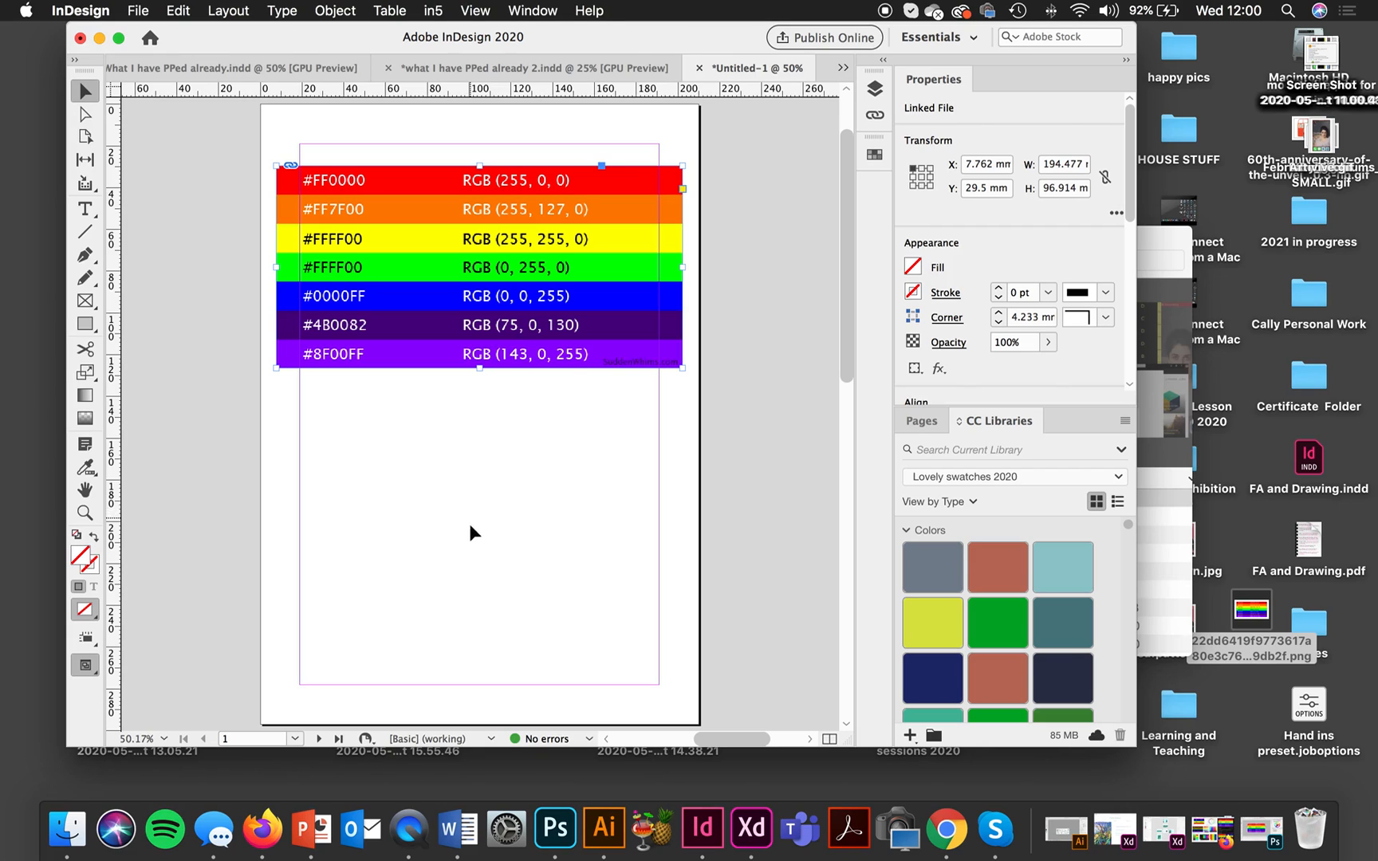
mouse_move(472, 566)
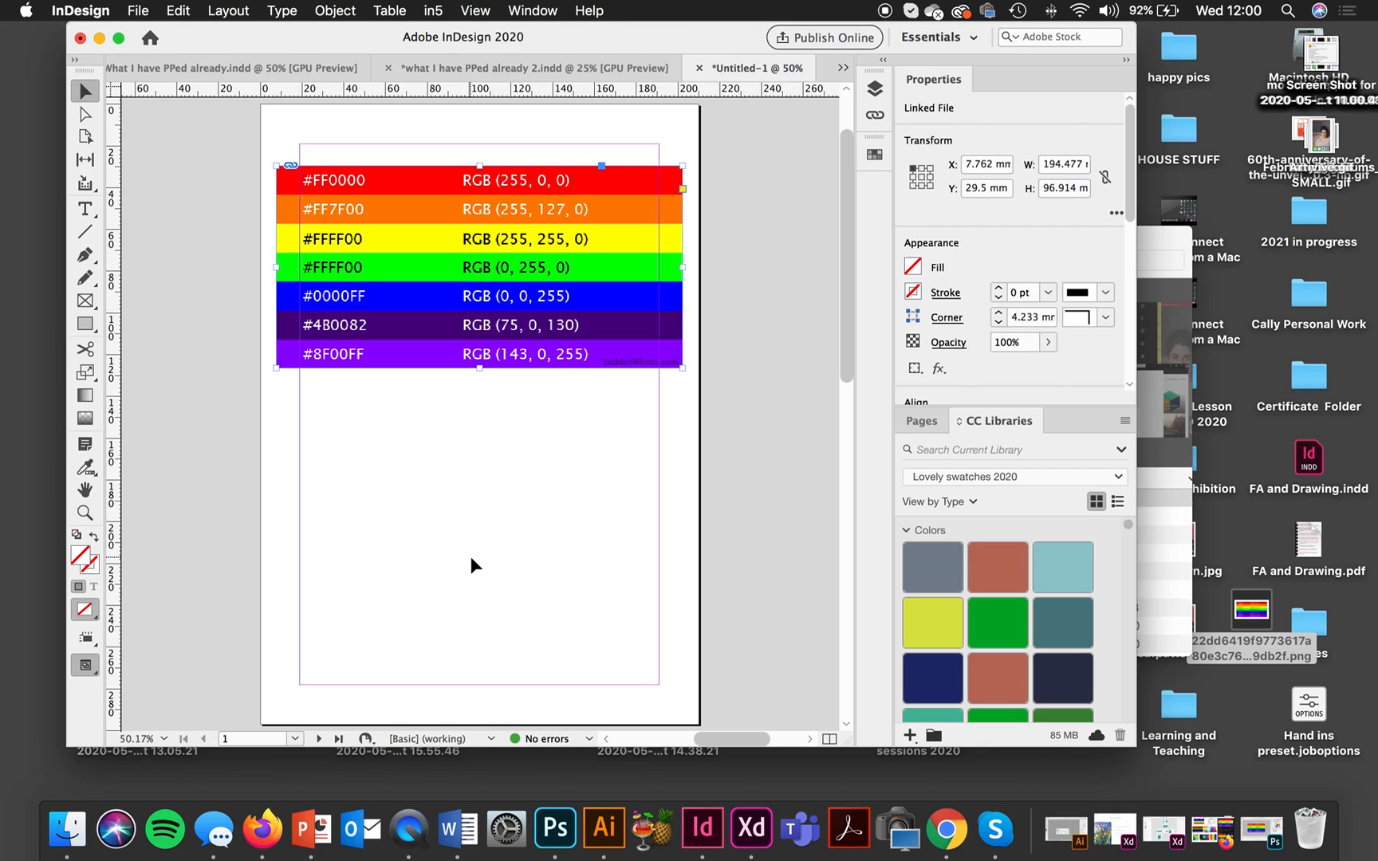